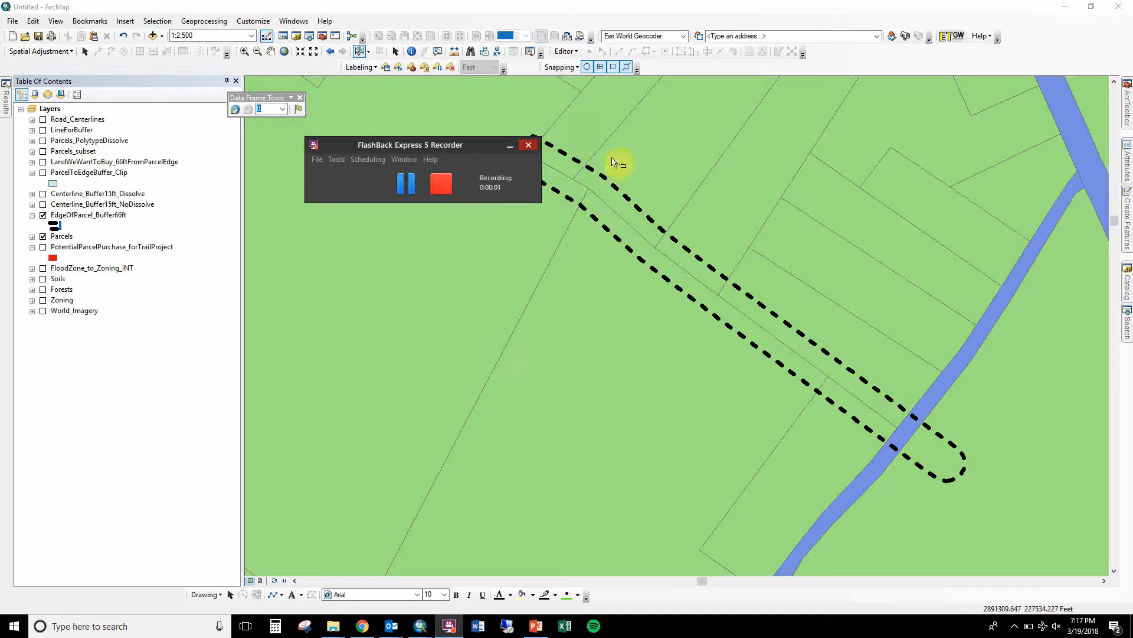
pyautogui.moveTo(705, 277)
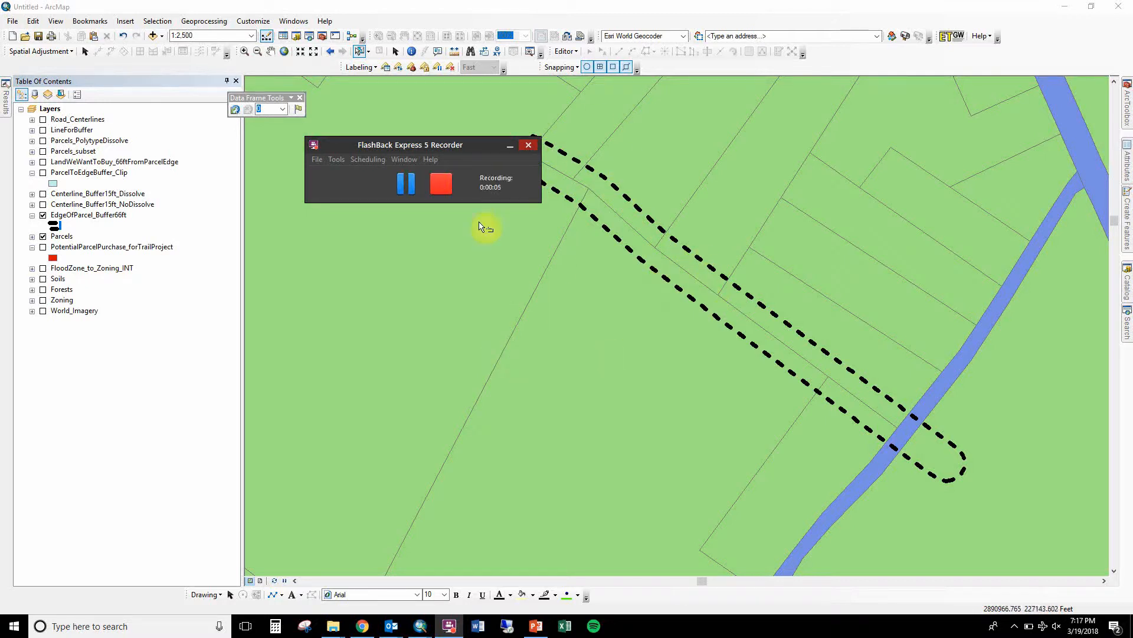
# - Search ArcMap for 'erase', try Erase (Analysis), and dismiss the not-licensed and add-item warnings
pyautogui.click(528, 144)
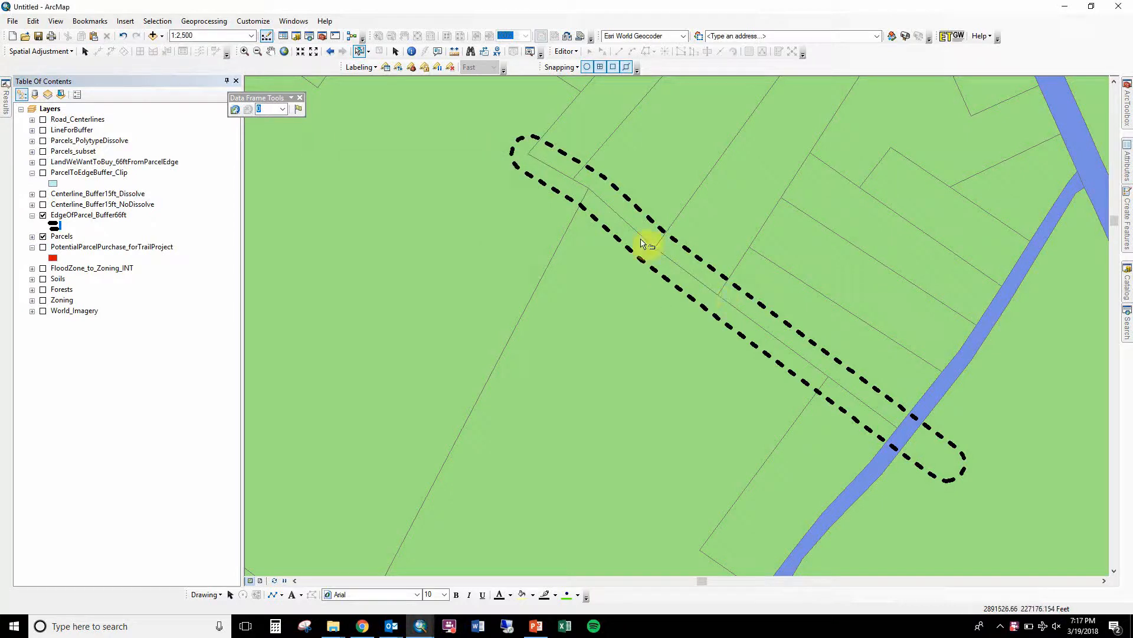
pyautogui.click(203, 21)
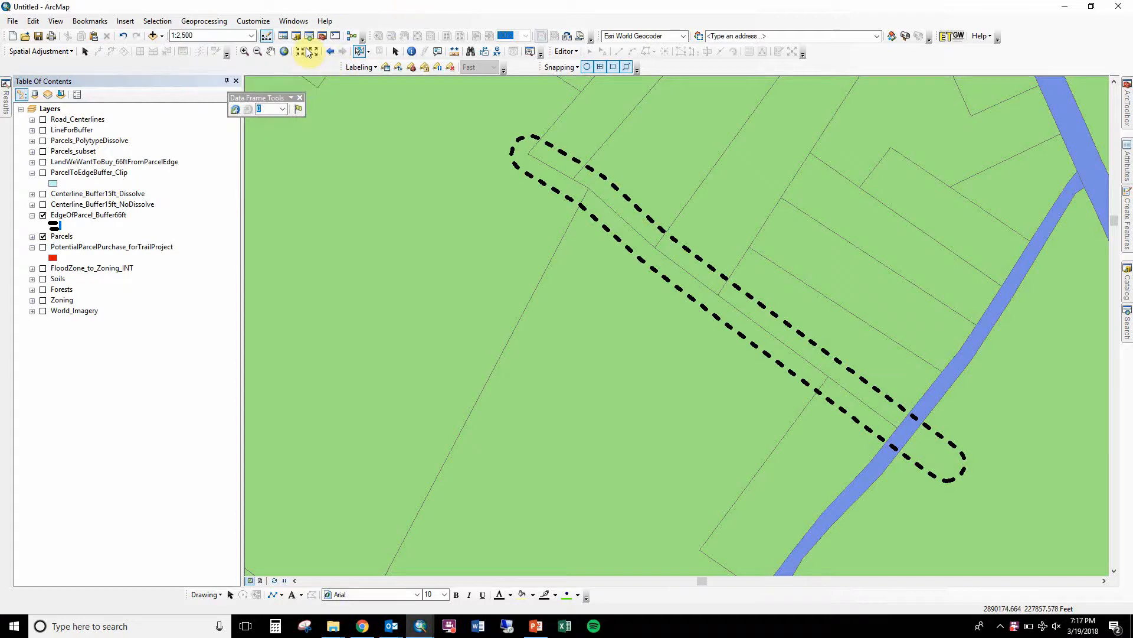
pyautogui.moveTo(308, 36)
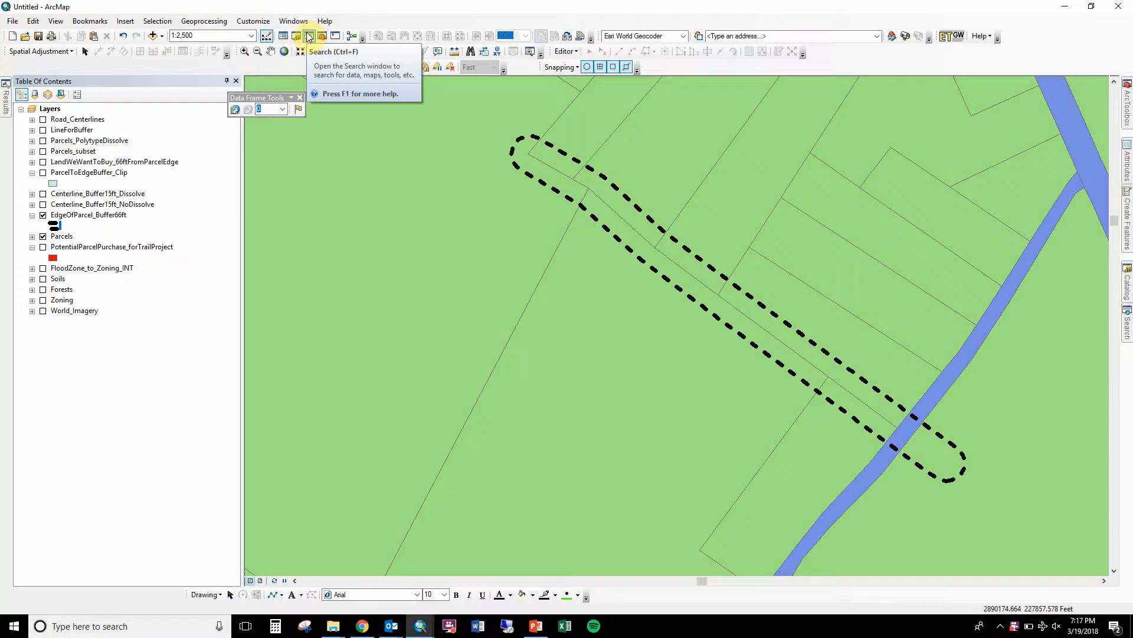
pyautogui.click(309, 35)
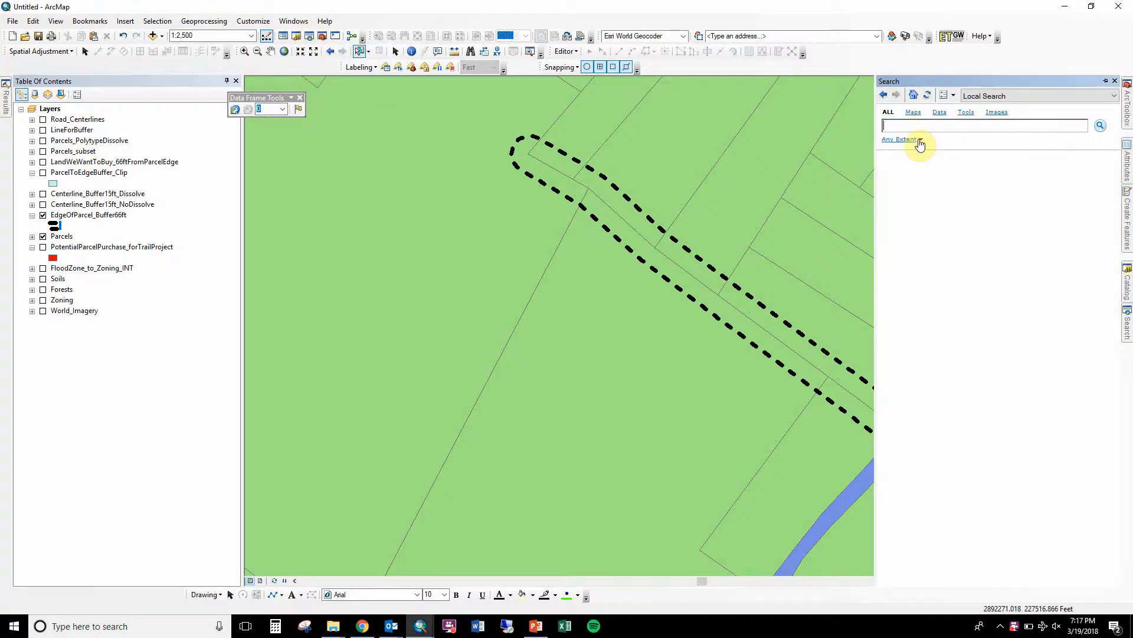
pyautogui.write('erase')
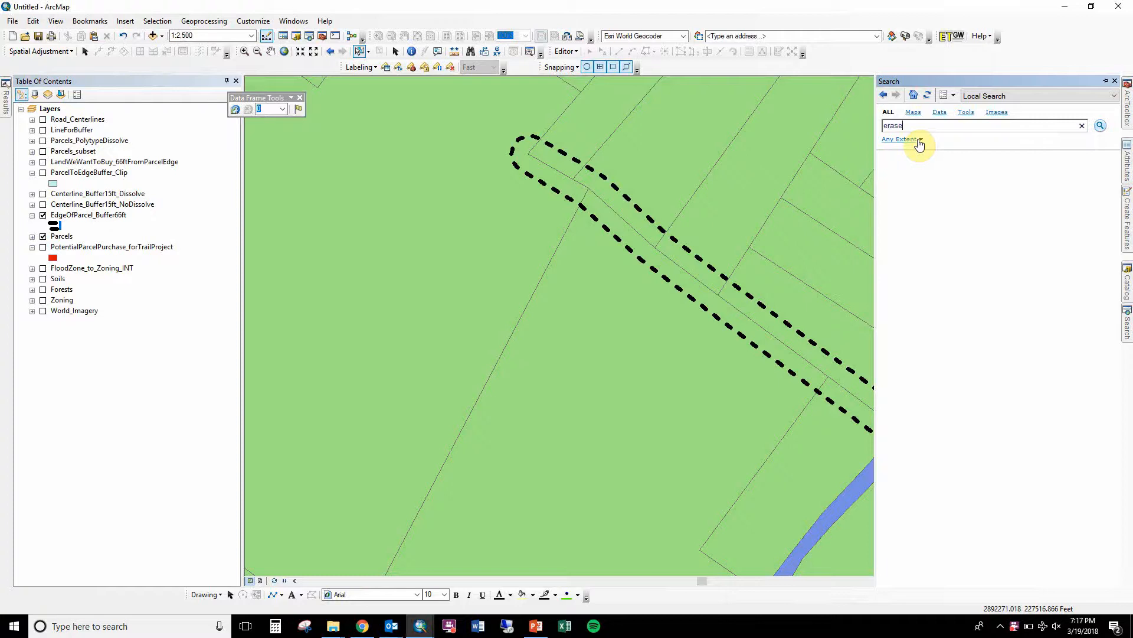
pyautogui.click(1100, 125)
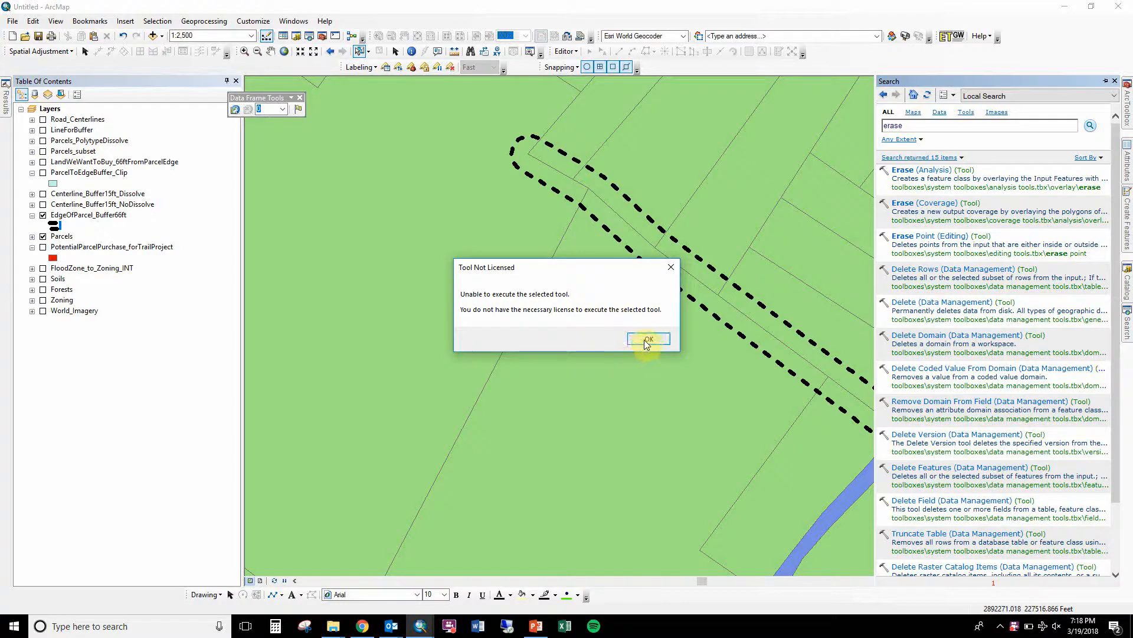
pyautogui.click(648, 337)
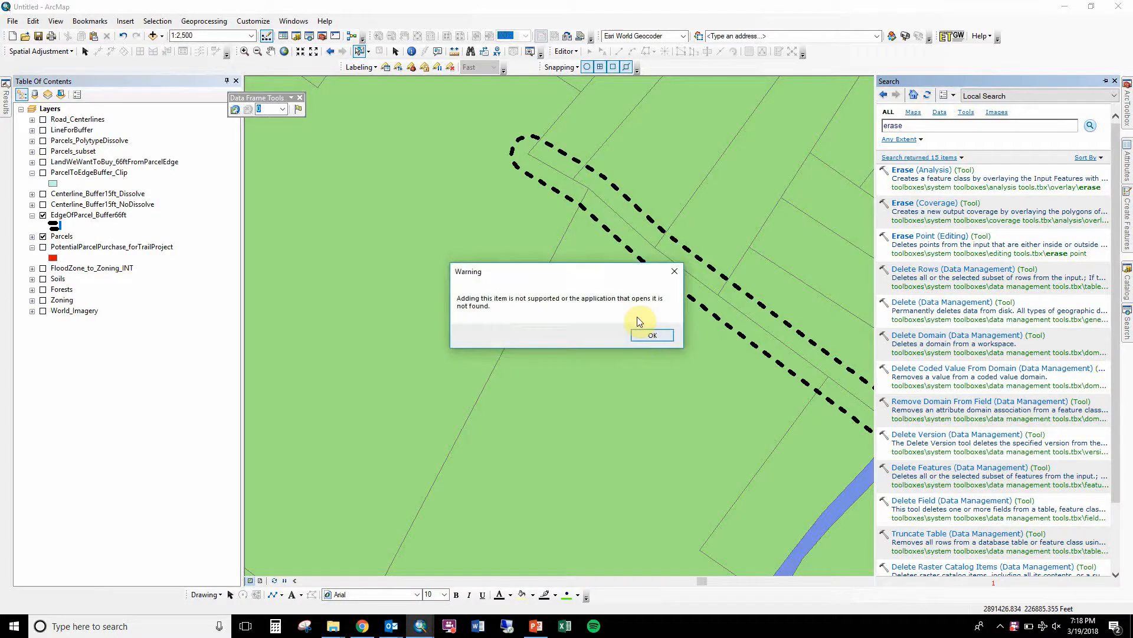
pyautogui.click(651, 336)
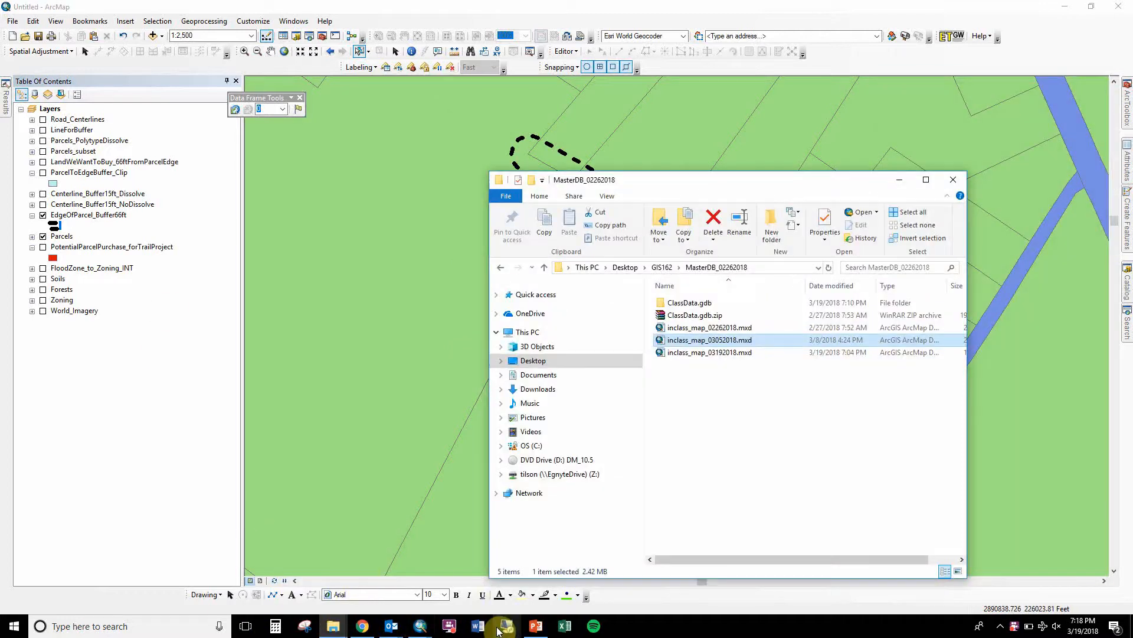
# - On the remote desktop, browse GIS162 into the GP_inclass folder and look through its shapefile files
pyautogui.click(505, 625)
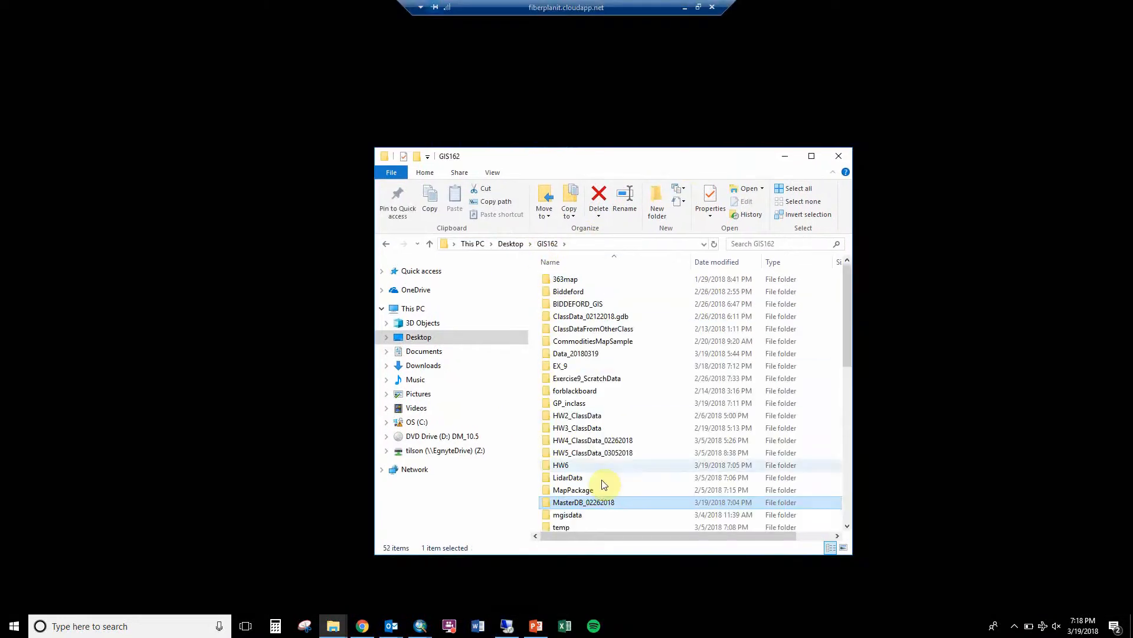
pyautogui.scroll(-3)
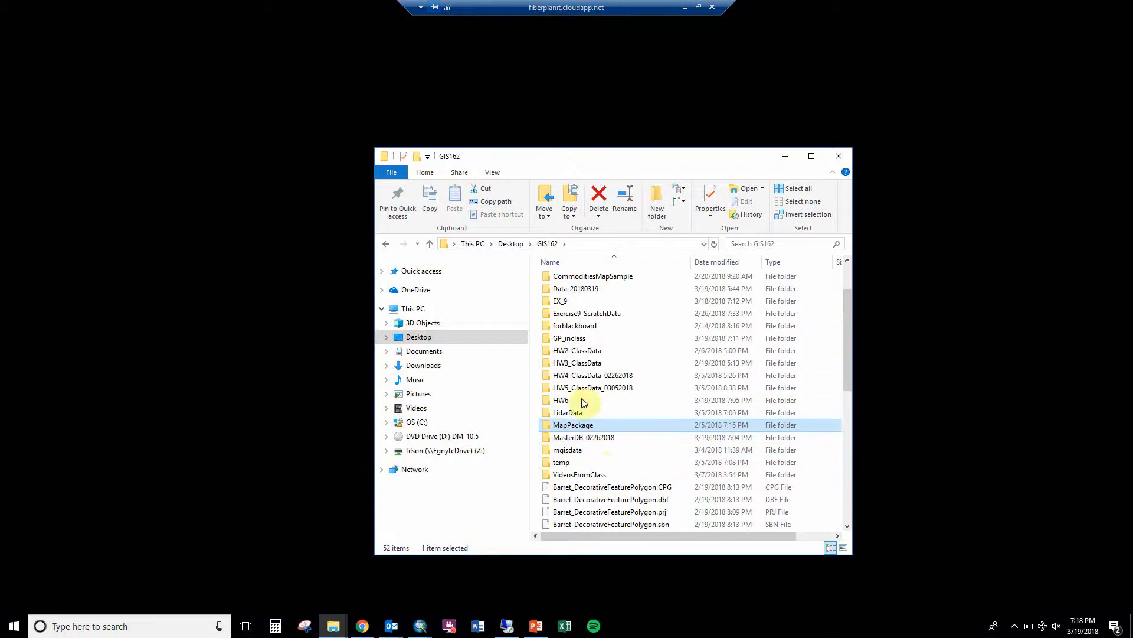
pyautogui.doubleClick(569, 338)
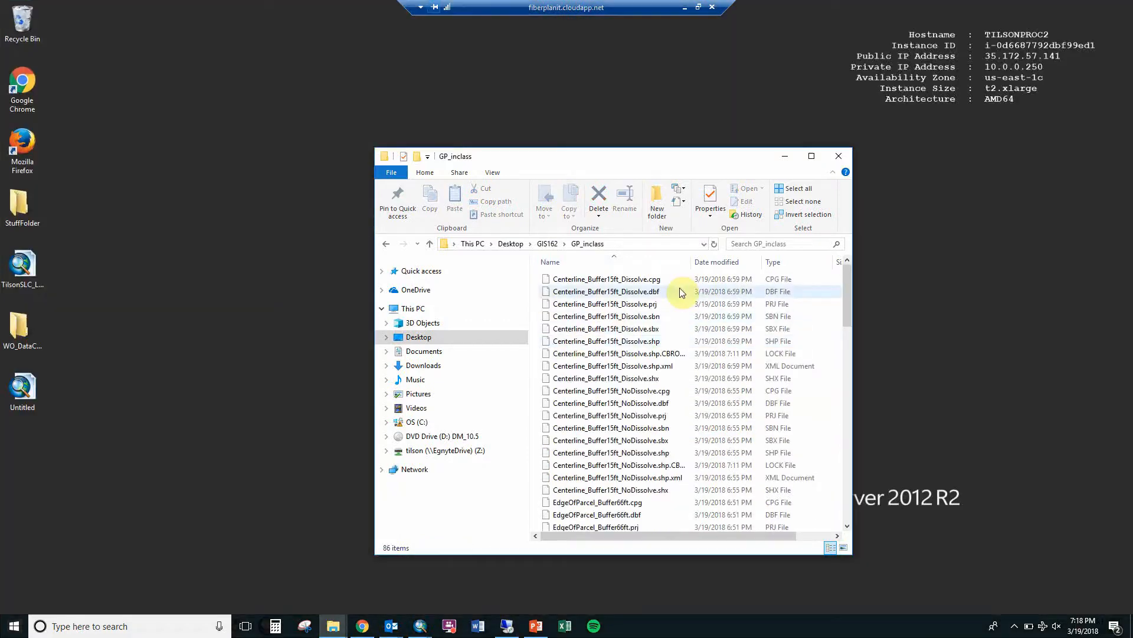
pyautogui.scroll(-3)
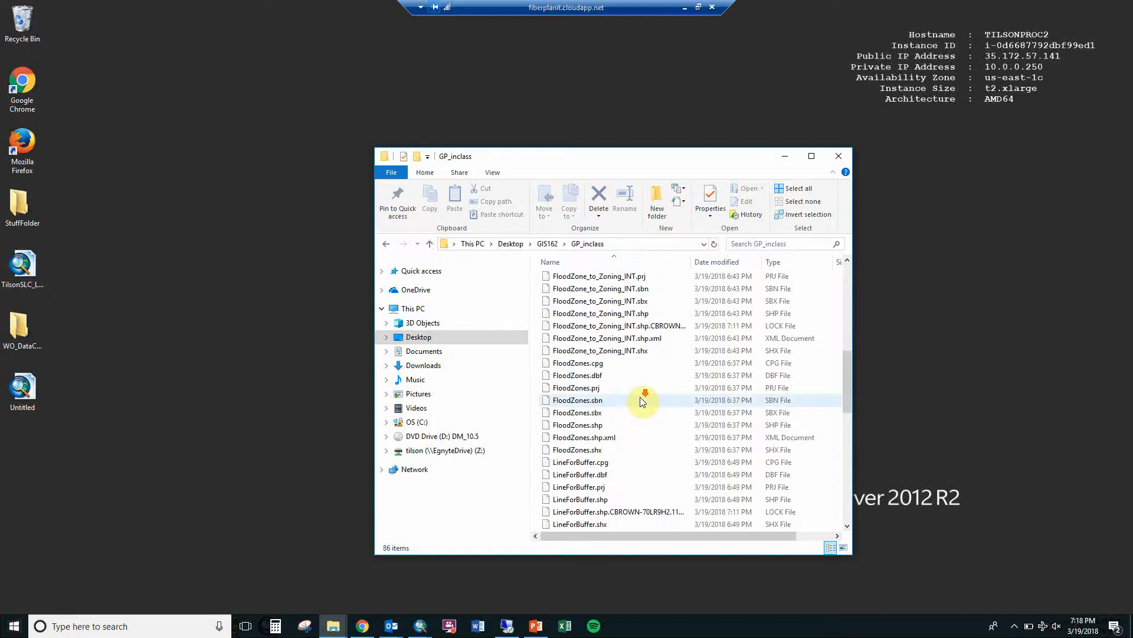
pyautogui.scroll(-3)
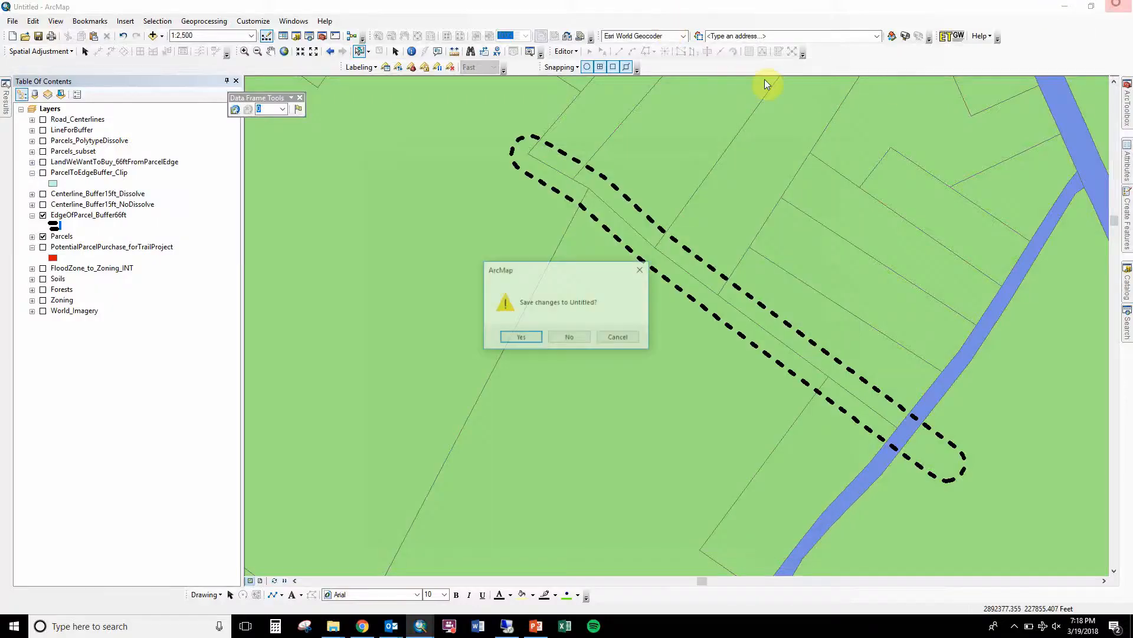
# - Agree to save Untitled, cancel the Save As so it stays unsaved, and return to the local GP_inclass folder
pyautogui.click(521, 336)
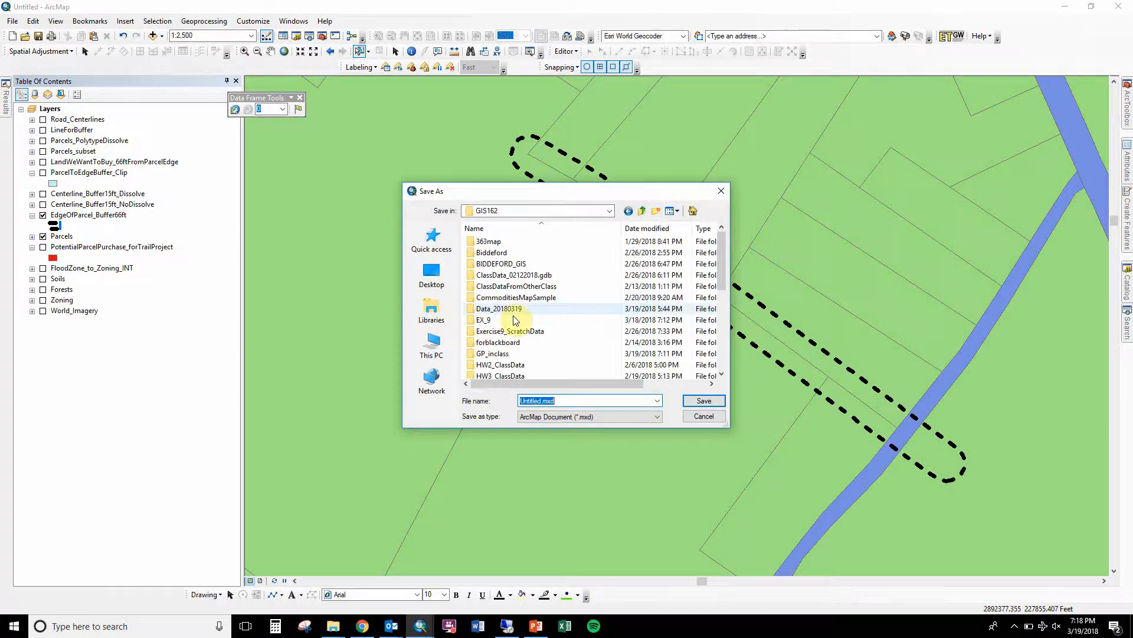
pyautogui.click(704, 400)
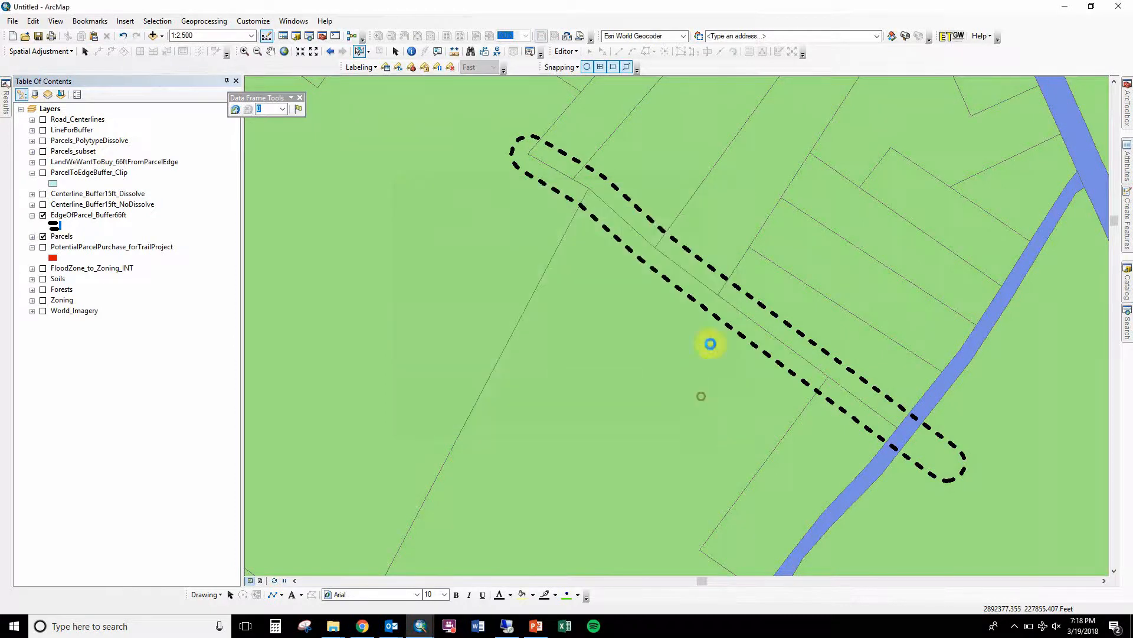
pyautogui.click(333, 626)
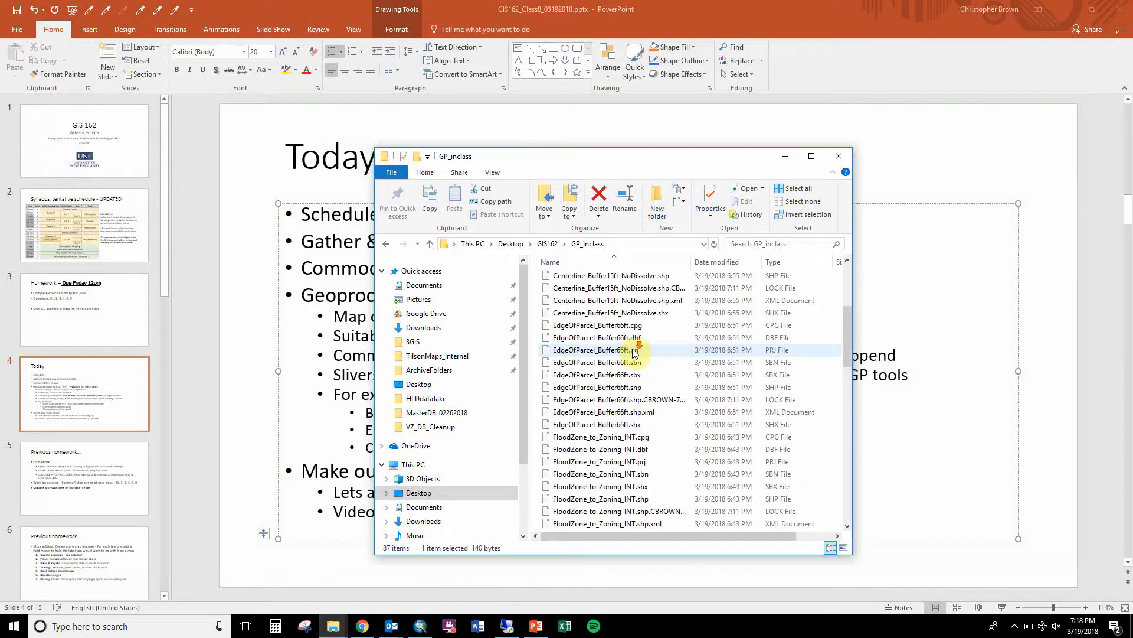
# - Select all eight EdgeOfParcel_Buffer66ft files in GP_inclass and copy them
pyautogui.scroll(-3)
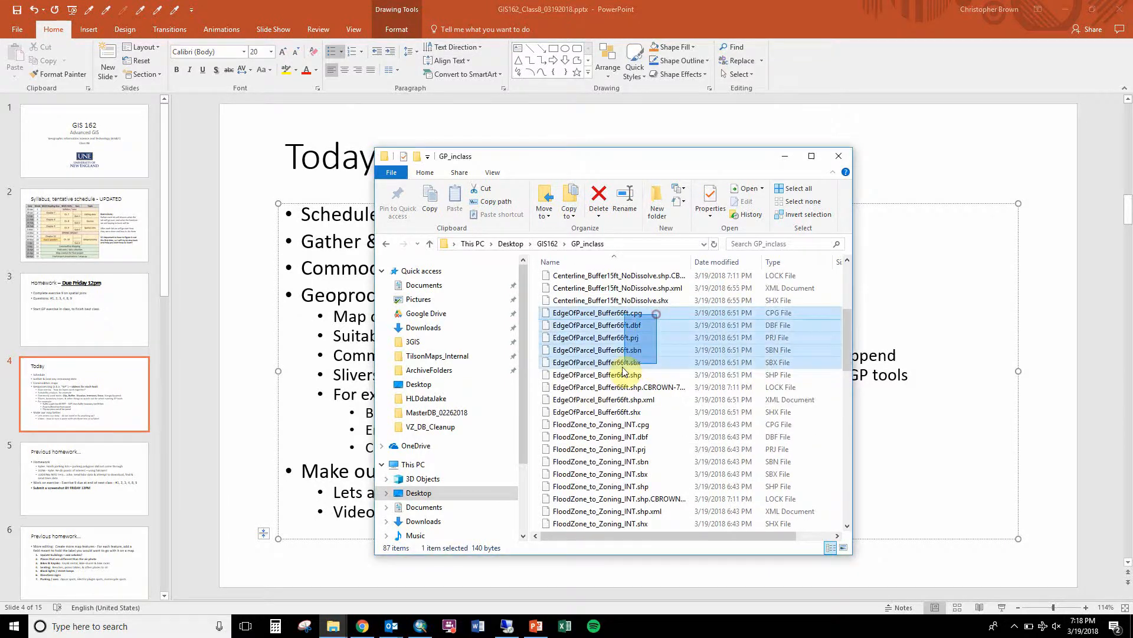
pyautogui.click(614, 411)
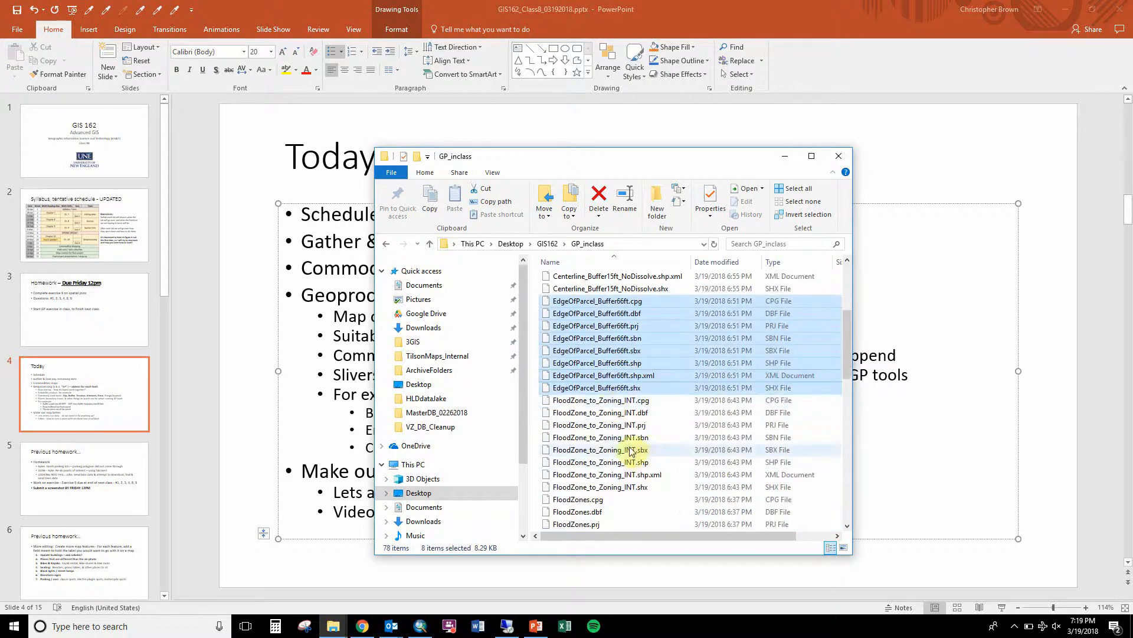
pyautogui.scroll(-3)
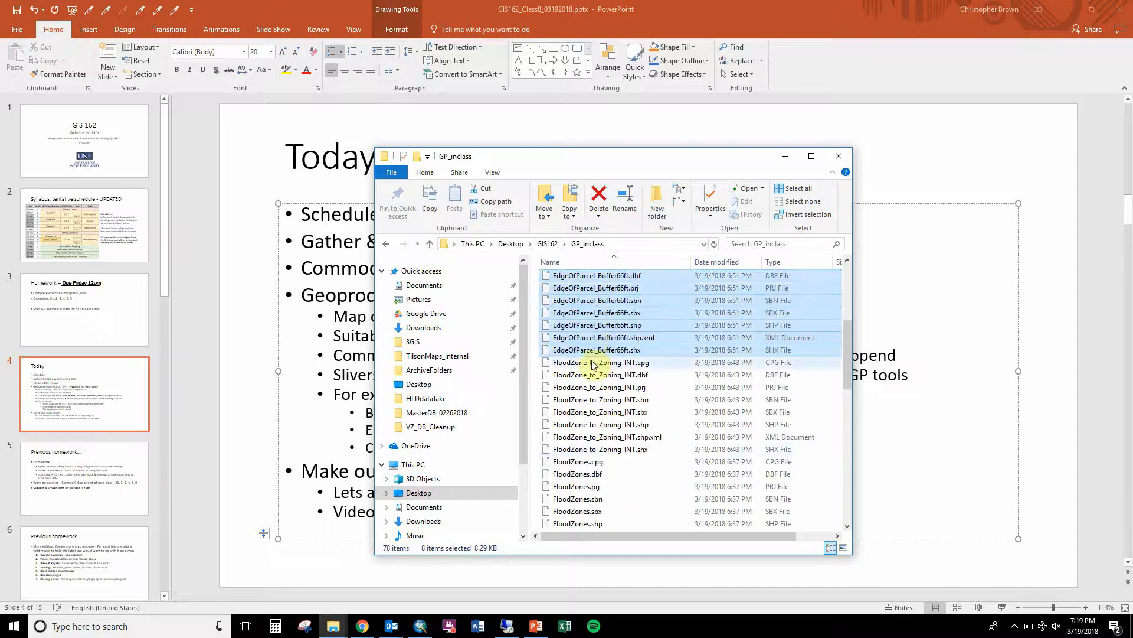
pyautogui.rightClick(594, 362)
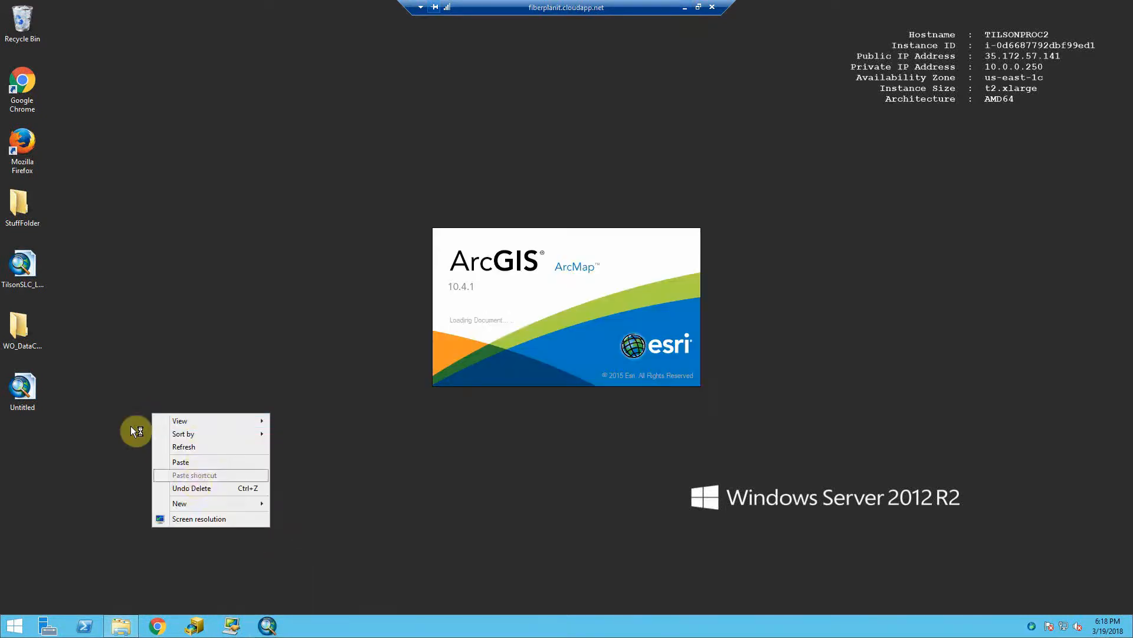
# - Create a ClassData folder on the remote desktop and paste the copied shapefile files into it
pyautogui.click(179, 503)
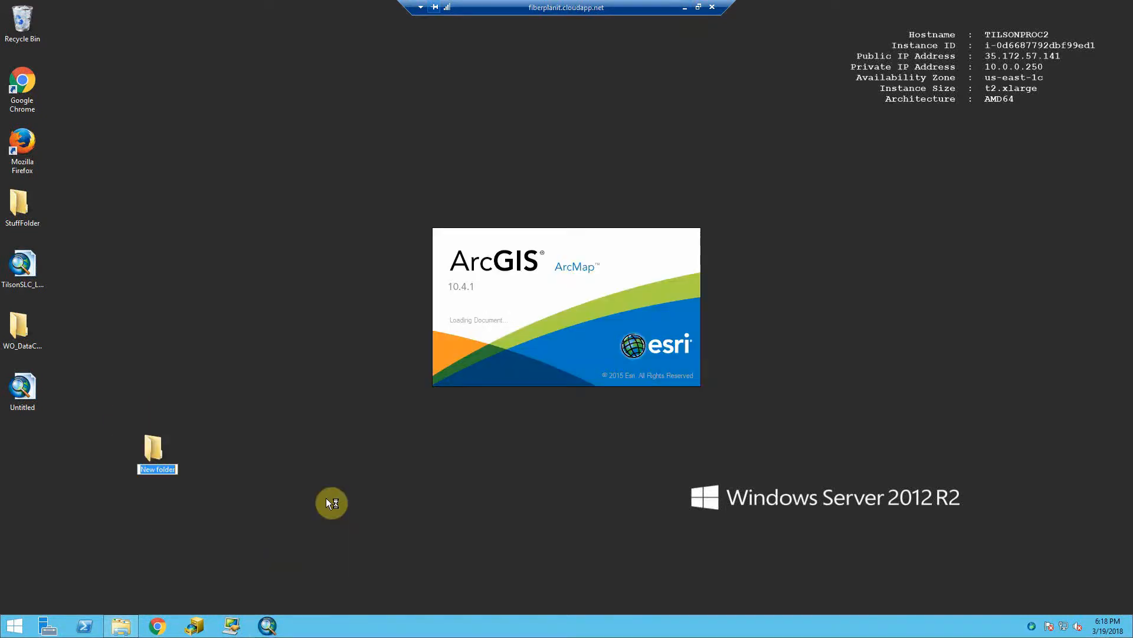
pyautogui.write('ClassData')
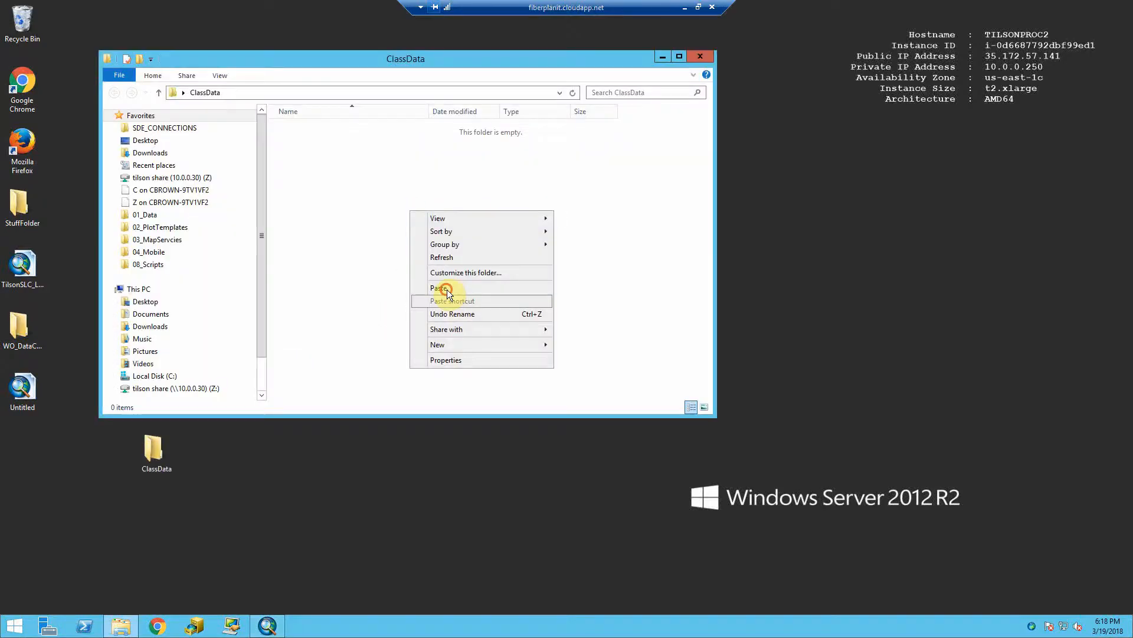
pyautogui.click(439, 288)
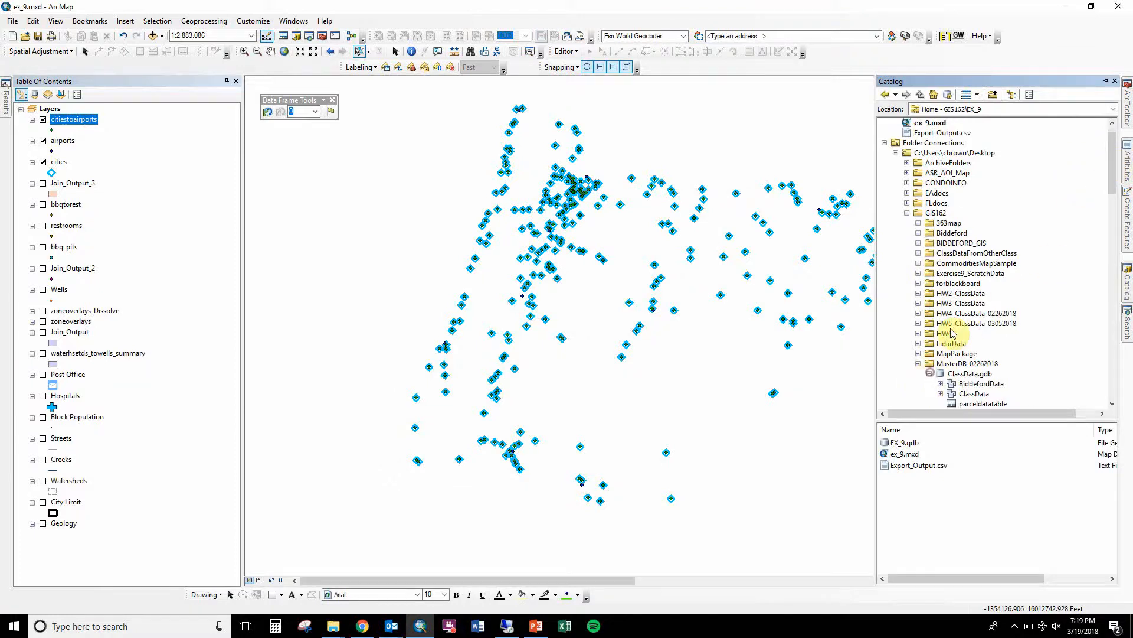
# - Export the Parcels feature class as a single feature class, attempting 'par' as output and dismissing the object-not-found message
pyautogui.scroll(-3)
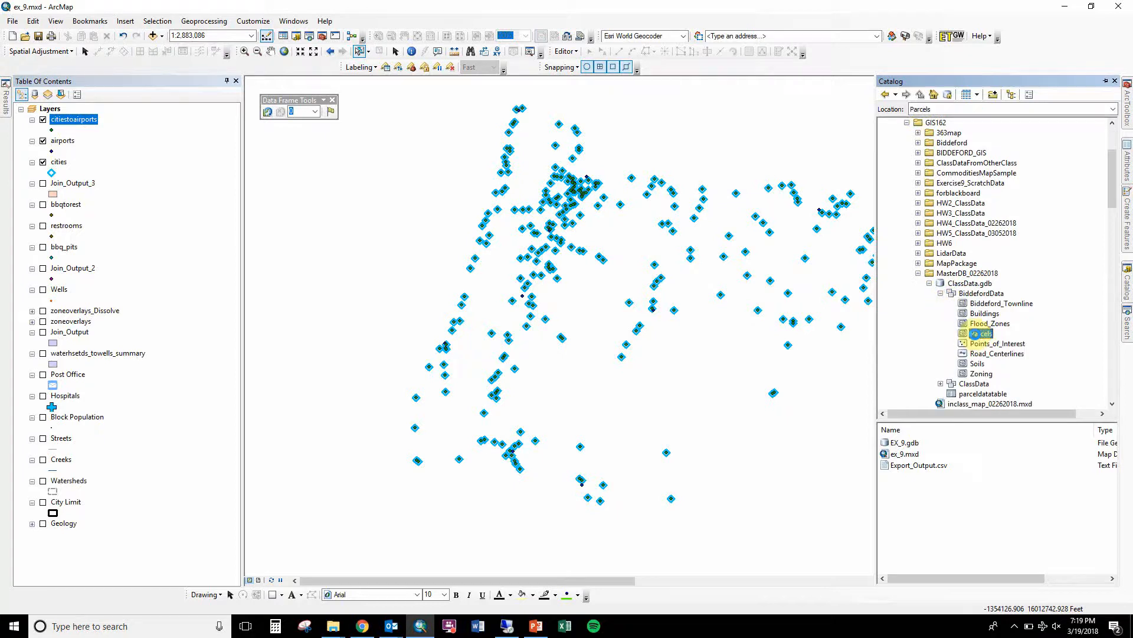
pyautogui.rightClick(980, 333)
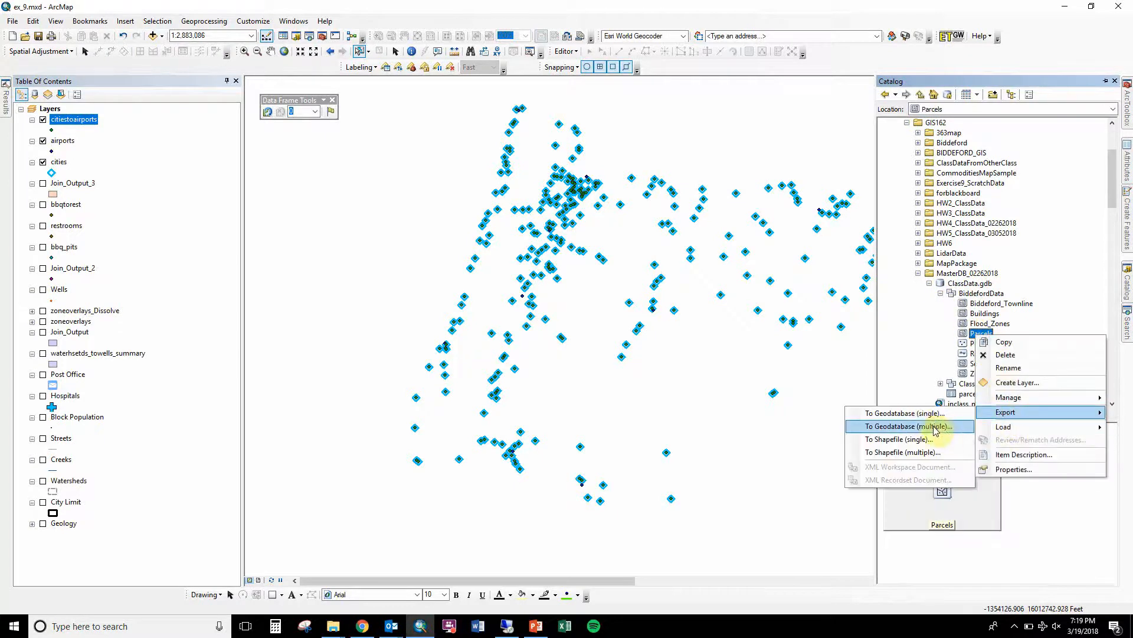
pyautogui.click(908, 426)
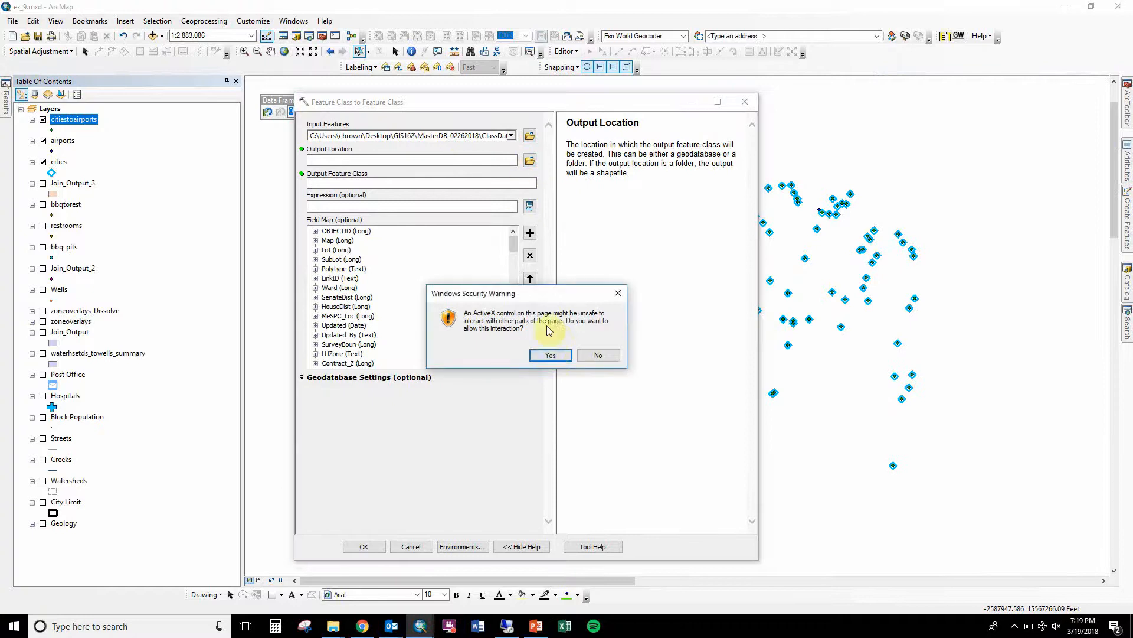
pyautogui.click(550, 355)
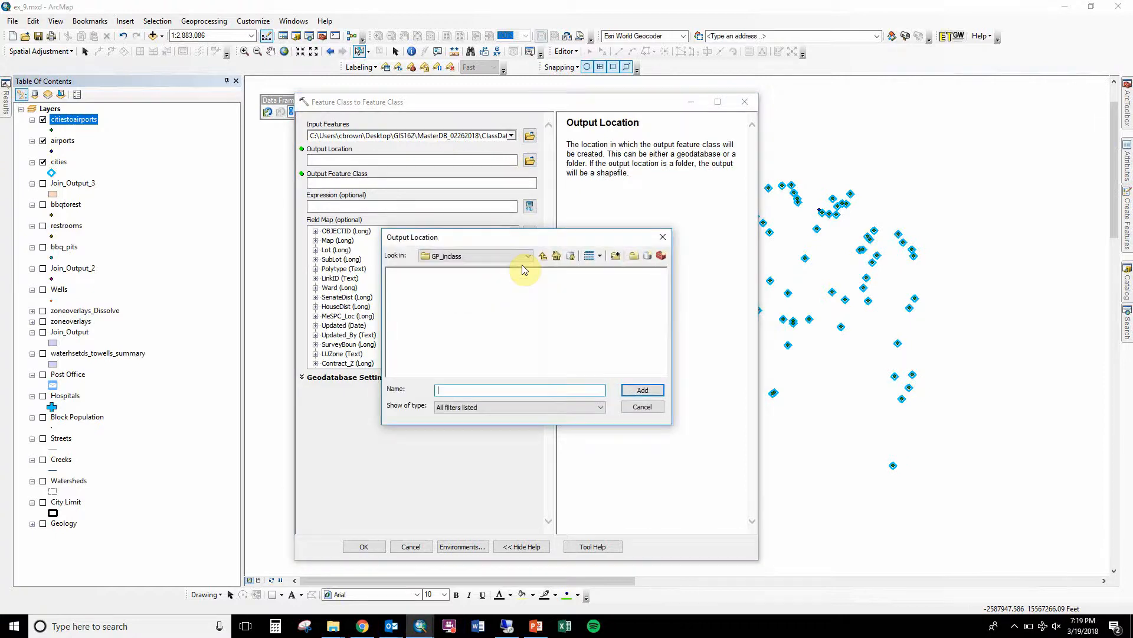
pyautogui.write('par')
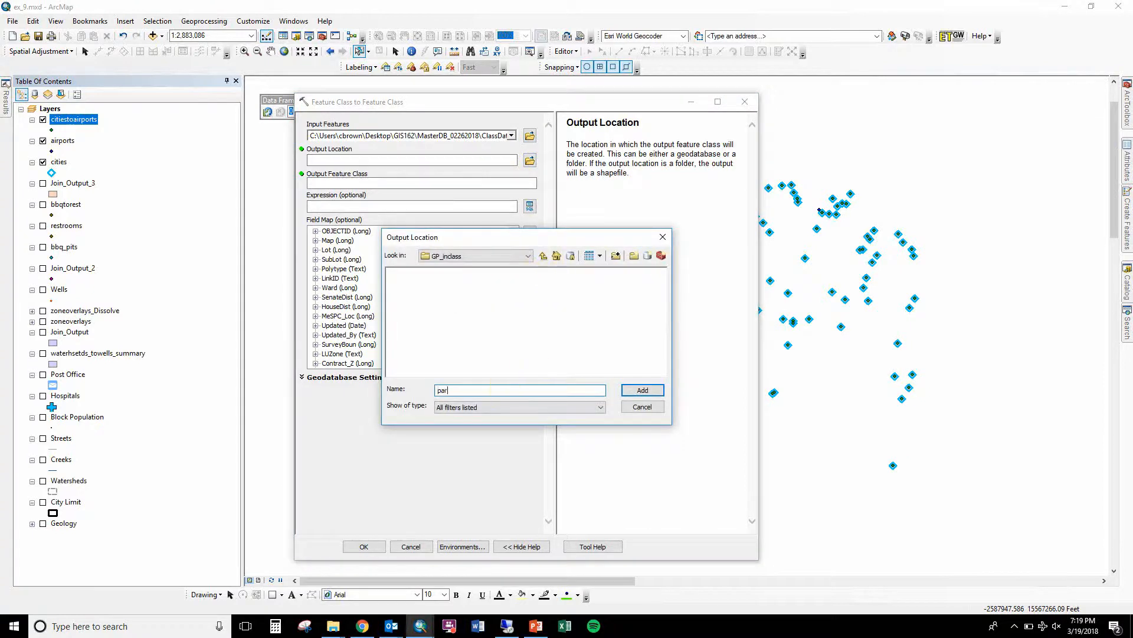
pyautogui.click(643, 389)
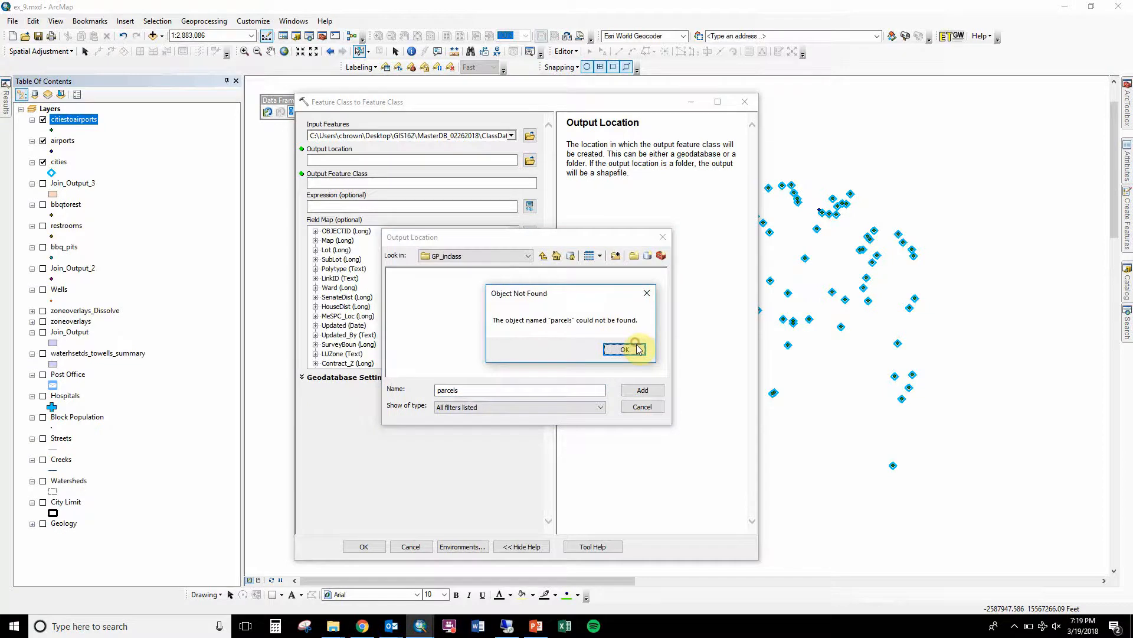
pyautogui.click(625, 350)
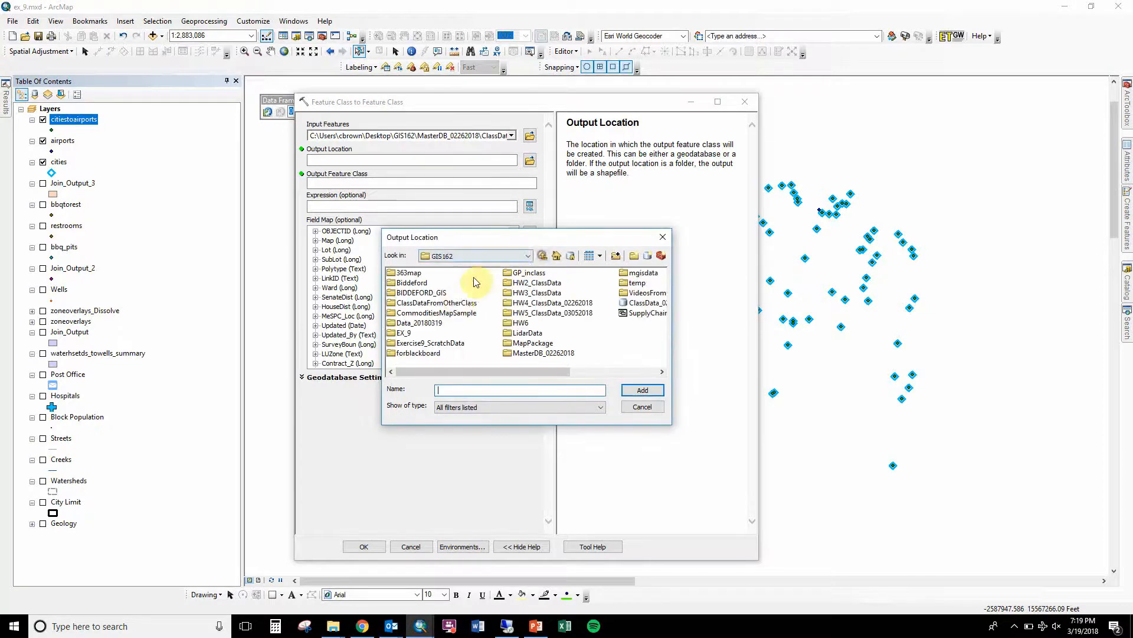
pyautogui.click(529, 271)
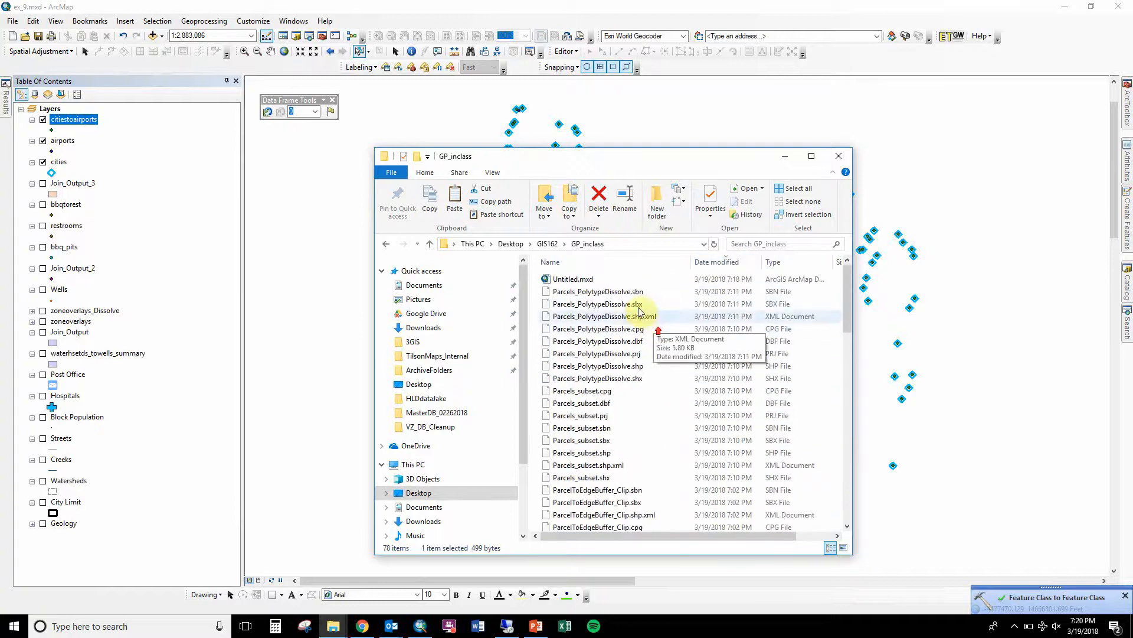
# - In the Catalog, go up to GIS162 and expand GP_inclass to view its shapefiles
pyautogui.scroll(-3)
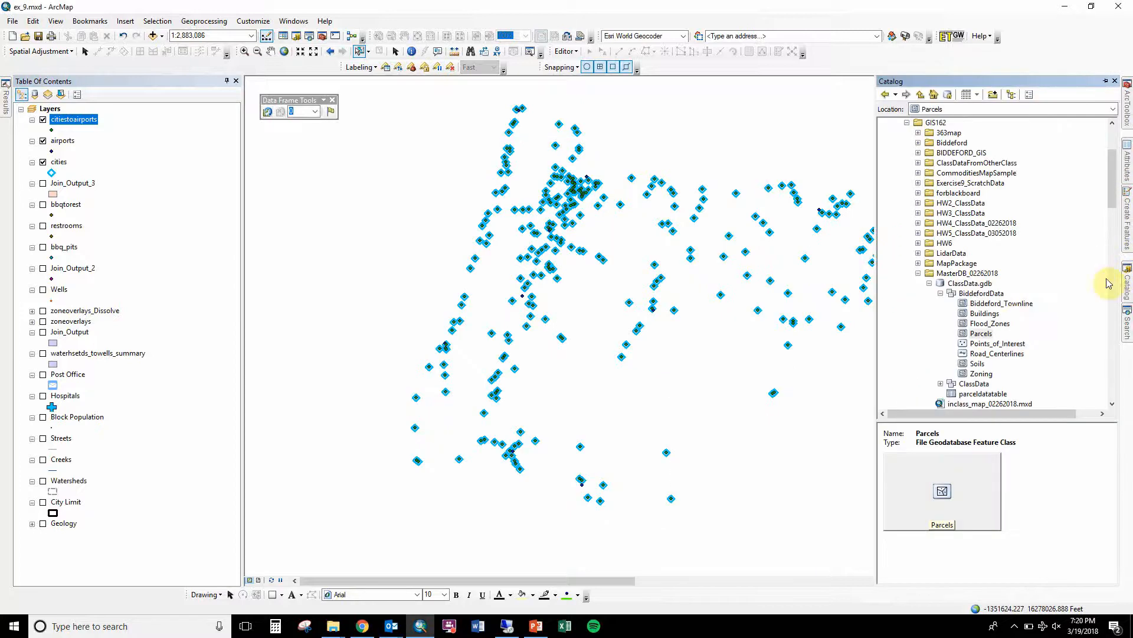
pyautogui.click(937, 121)
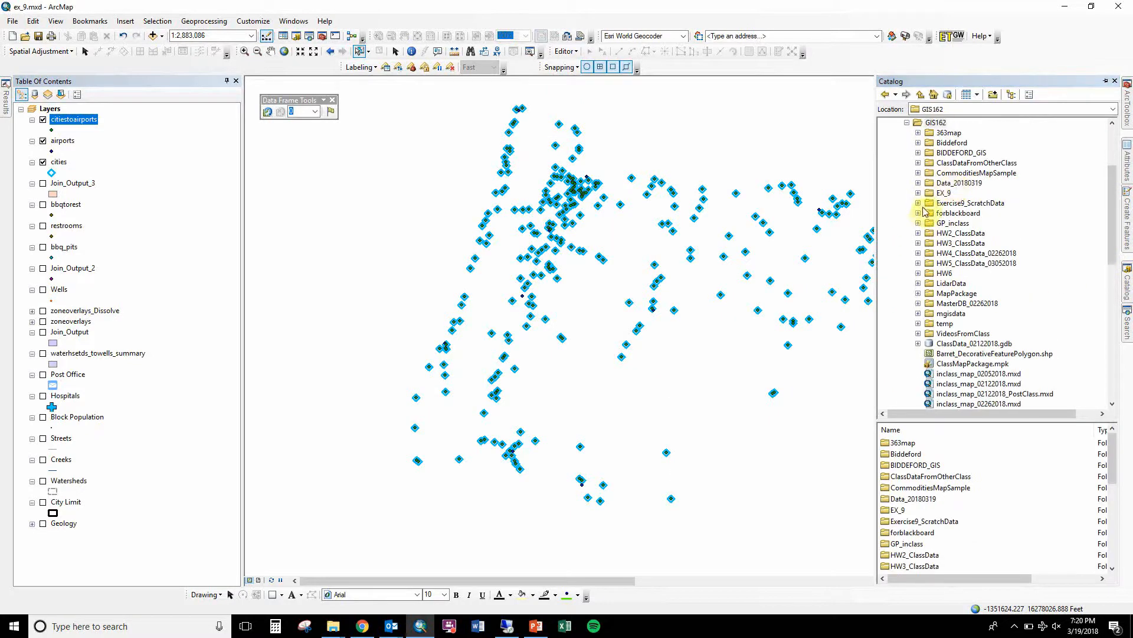
pyautogui.click(919, 222)
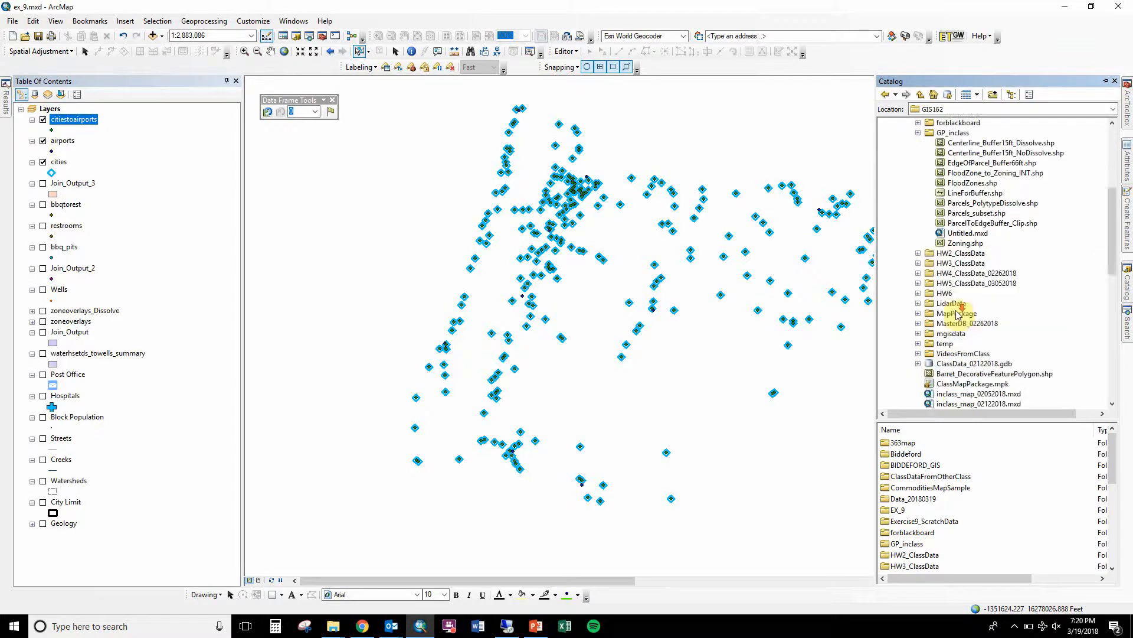
pyautogui.scroll(-3)
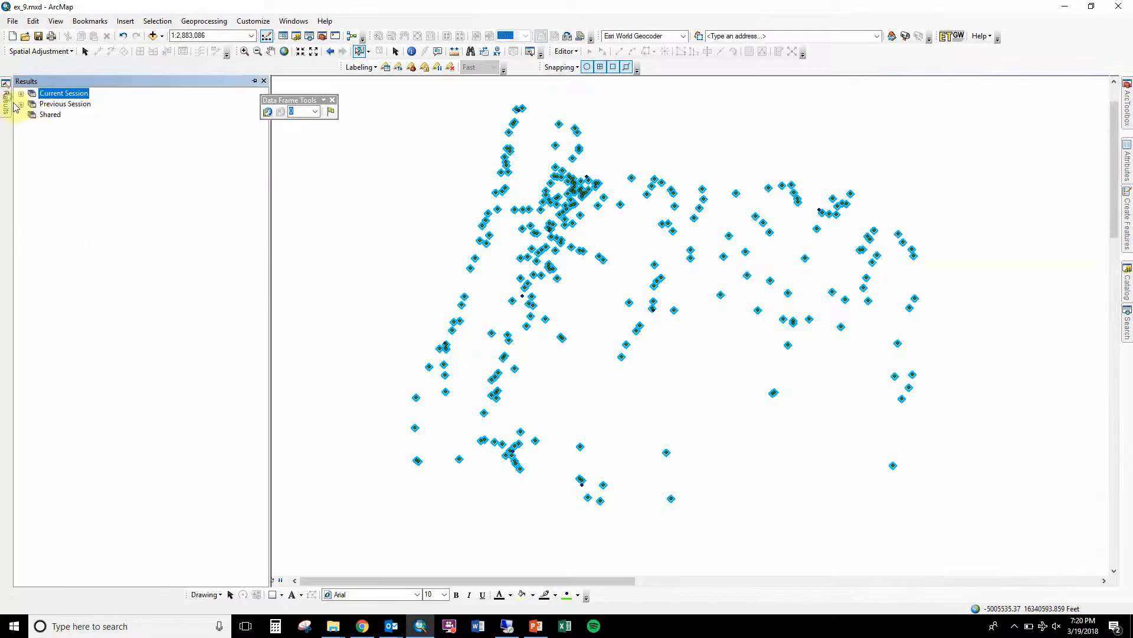
# - Rerun the earlier Feature Class to Feature Class result to save parcels.shp in GP_inclass
pyautogui.click(20, 94)
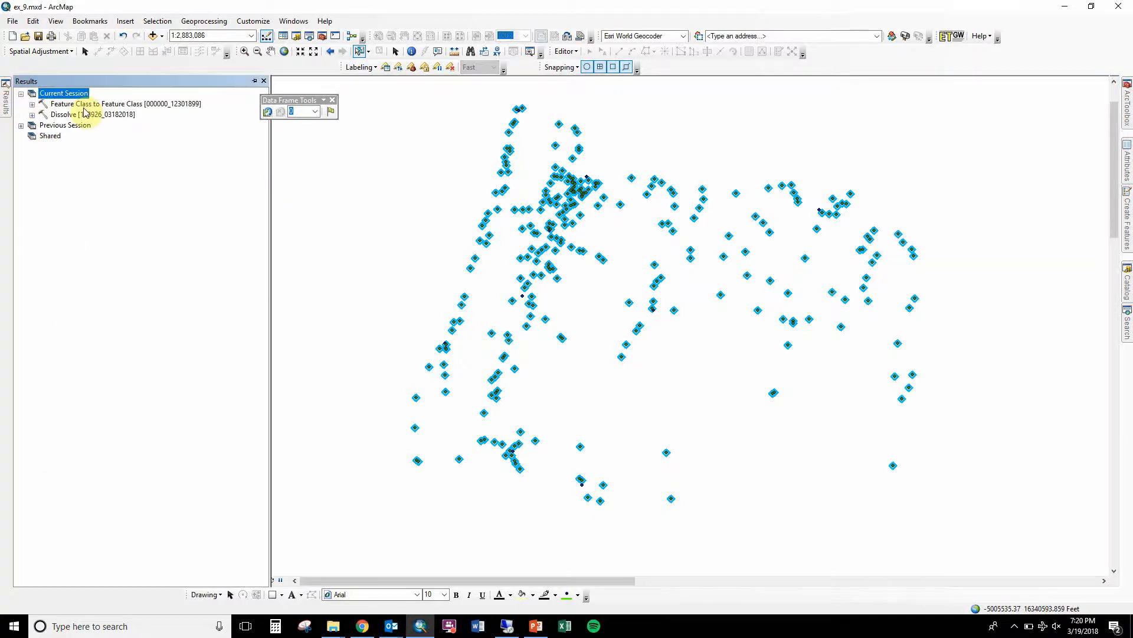
pyautogui.doubleClick(97, 103)
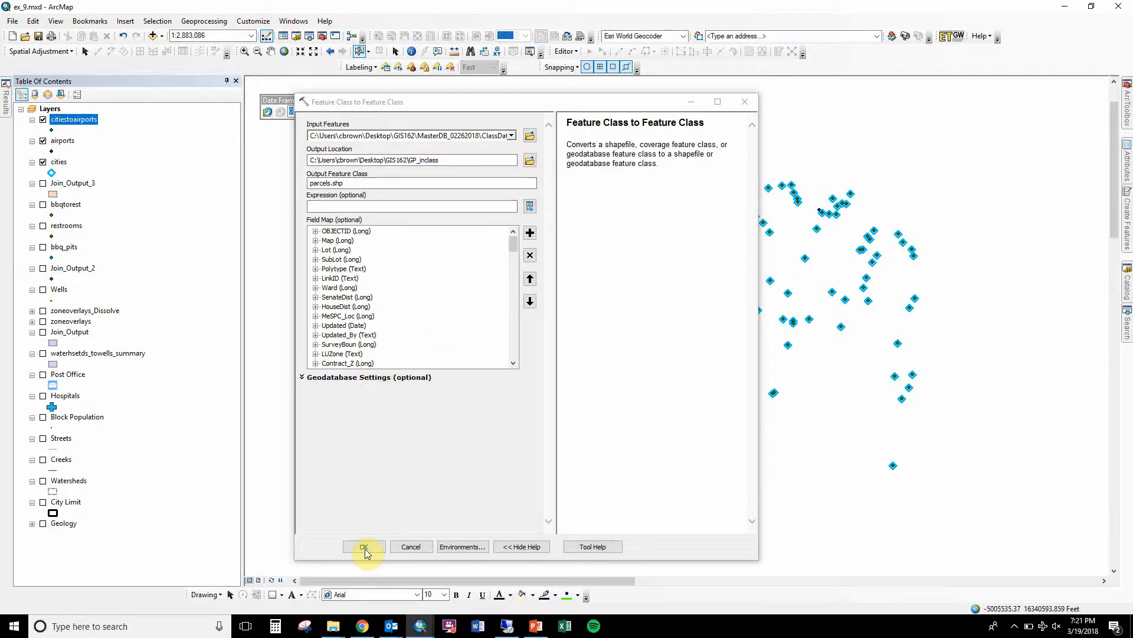
pyautogui.click(364, 545)
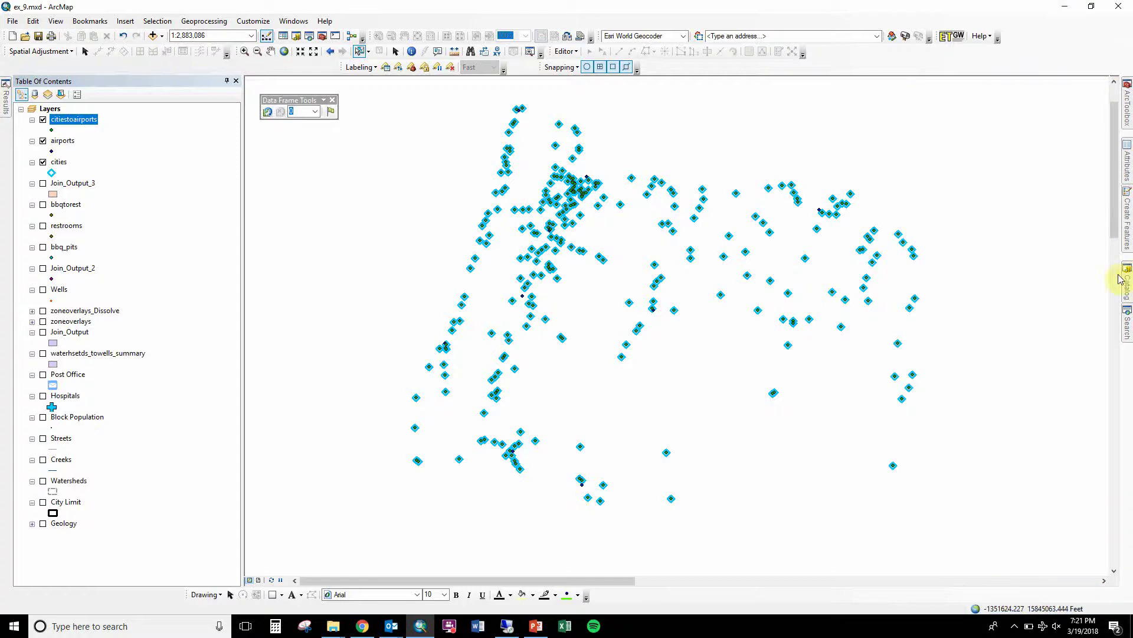
# - In the Catalog, bring up options for the Parcels_17SJ shapefile to copy it
pyautogui.click(1129, 280)
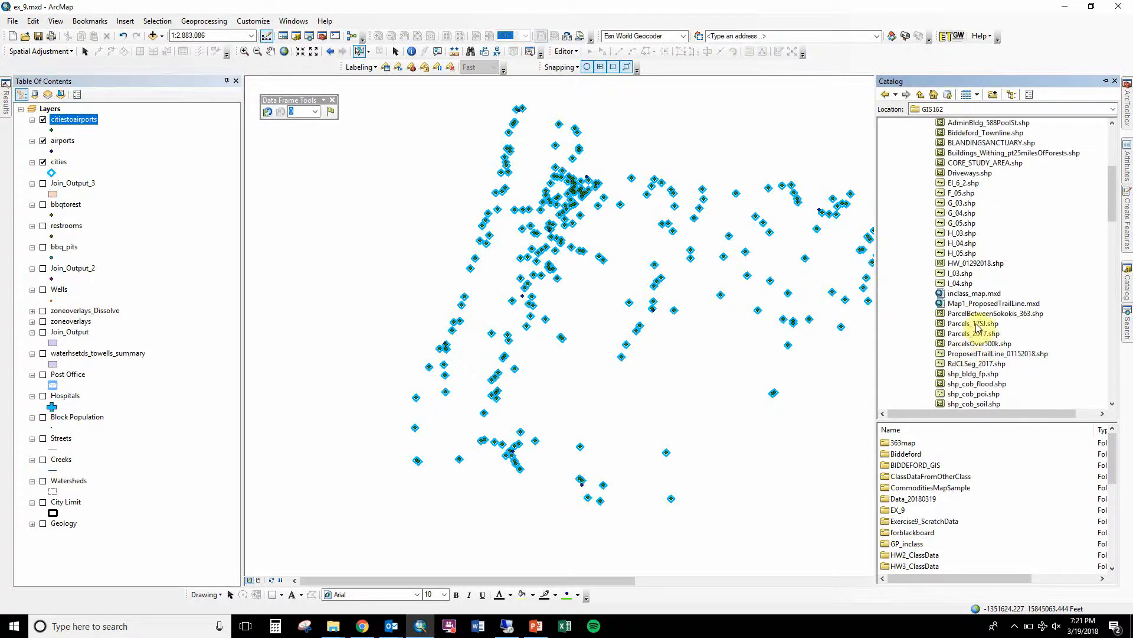
pyautogui.rightClick(971, 322)
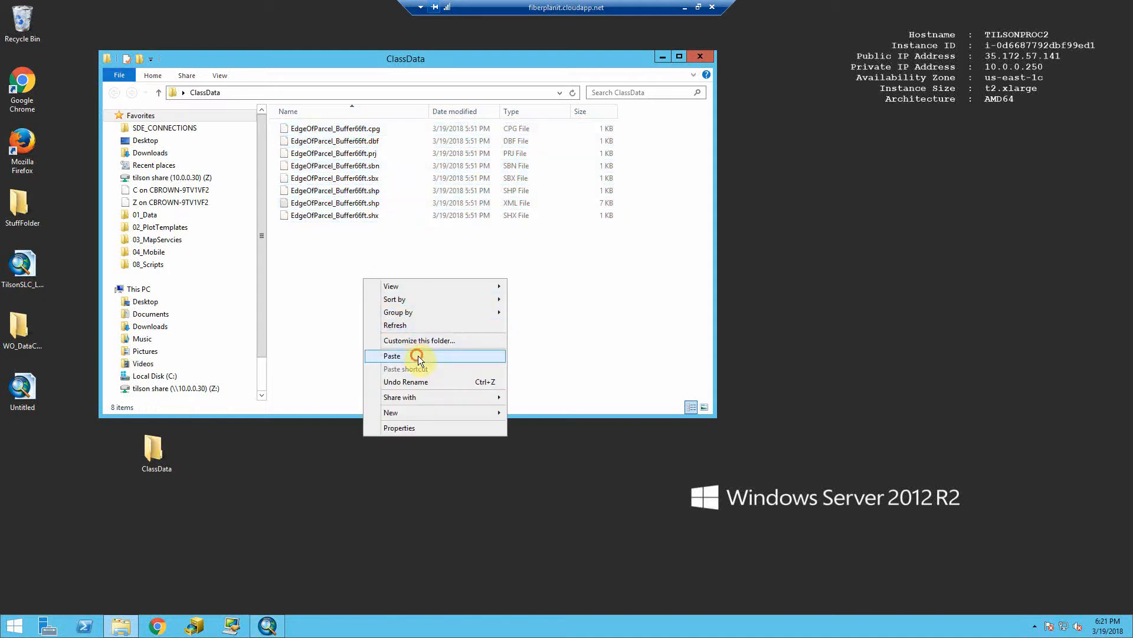
# - Paste the copied parcel files into the remote ClassData folder
pyautogui.click(418, 355)
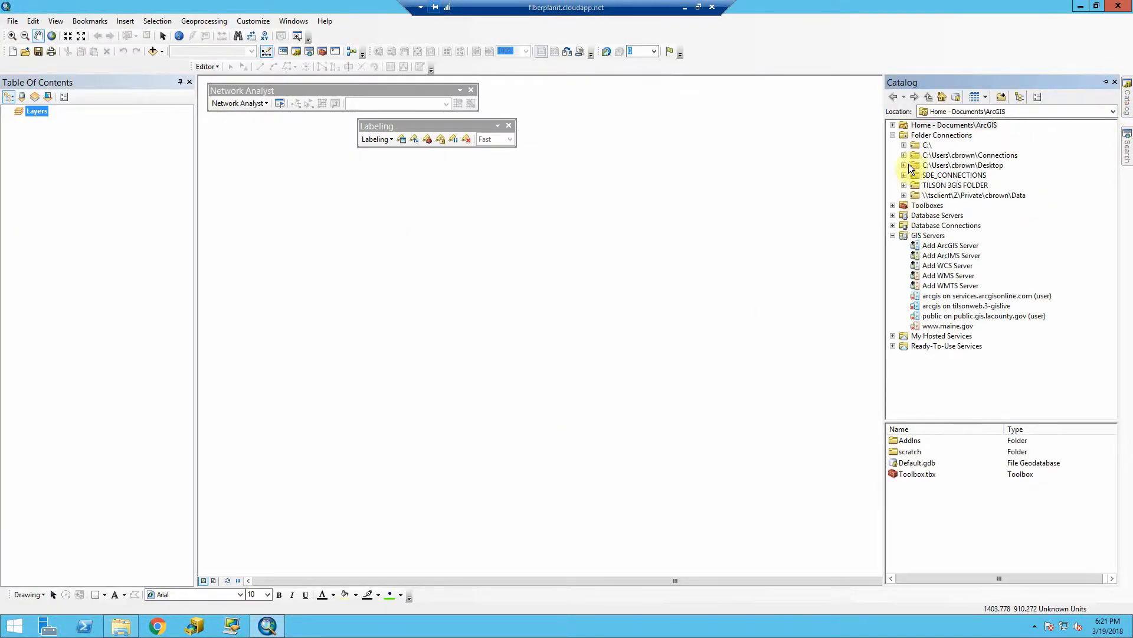
# - Add Parcels_17SJ and EdgeOfParcel_Buffer66ft from ClassData to the map, dismissing the unknown spatial reference warning
pyautogui.click(904, 164)
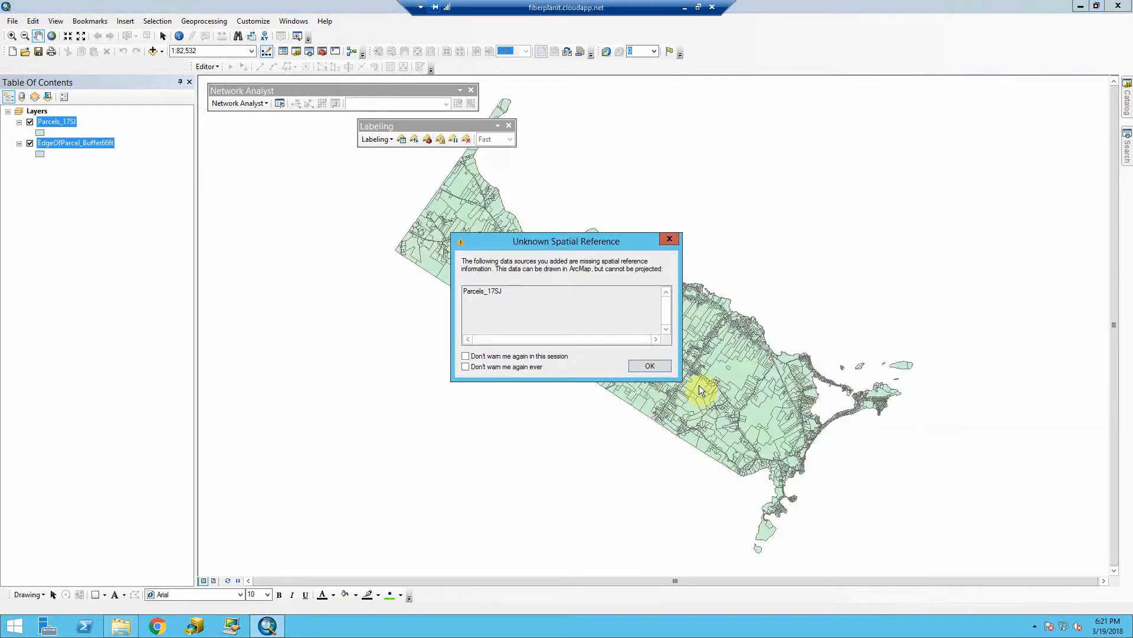
pyautogui.click(649, 366)
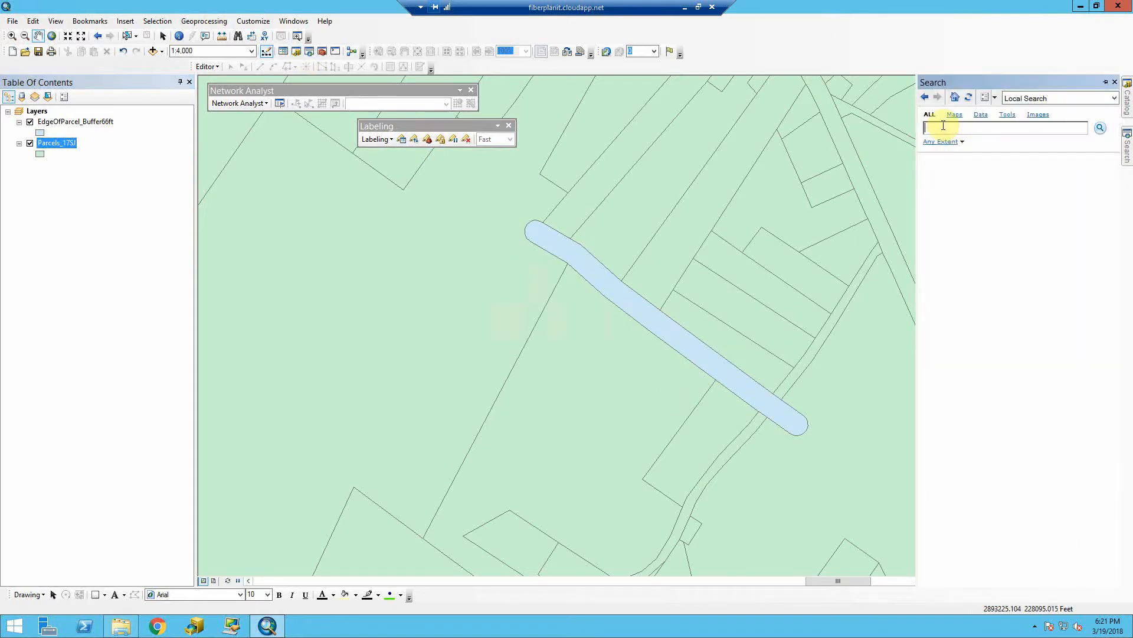
# - Search for 'erase' and bring up the Erase (Analysis) tool dialog
pyautogui.write('erase')
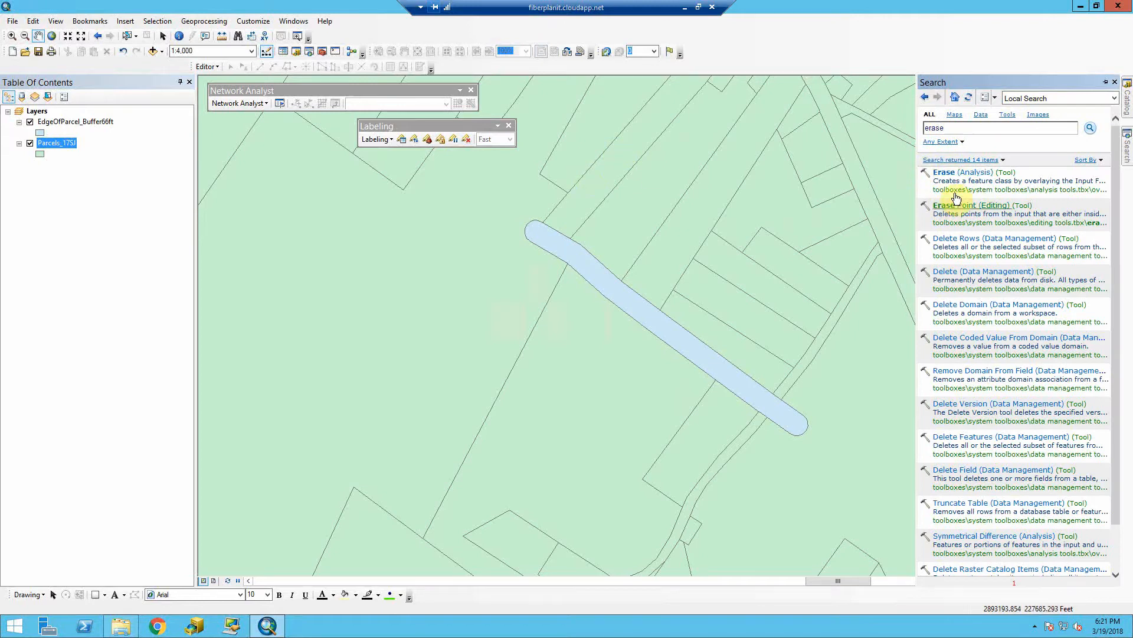
pyautogui.moveTo(949, 178)
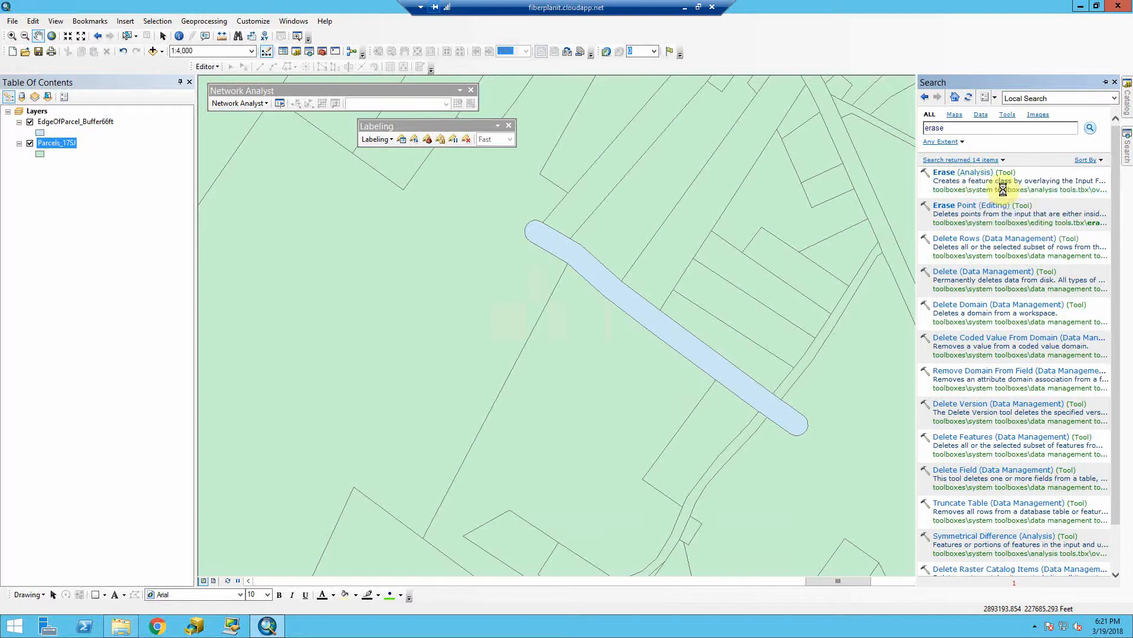
pyautogui.doubleClick(955, 172)
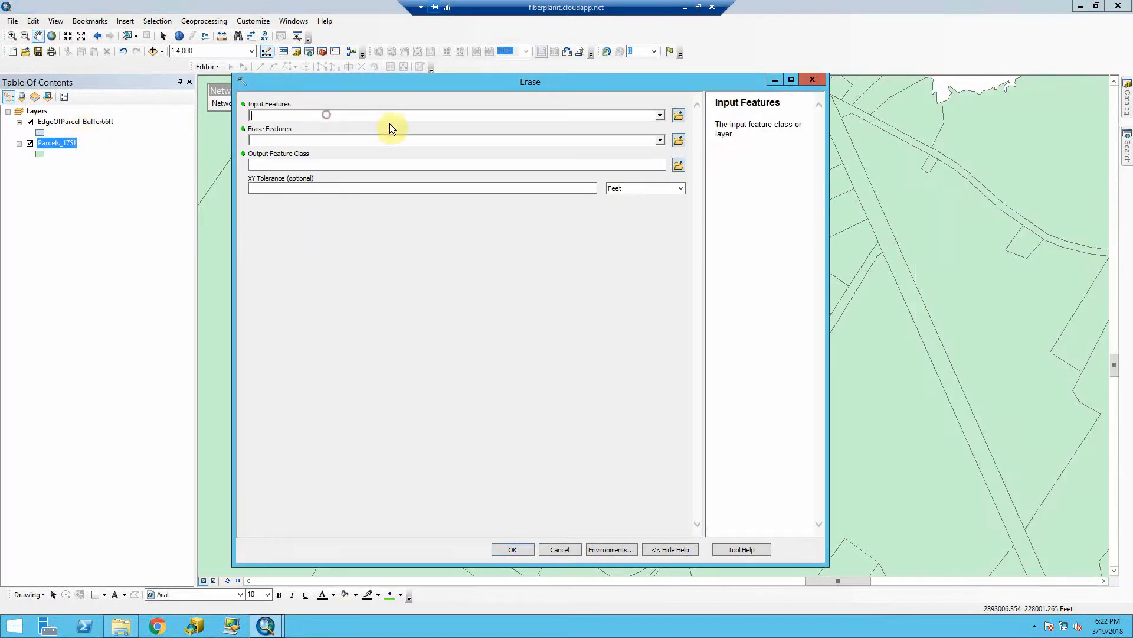
pyautogui.moveTo(708, 161)
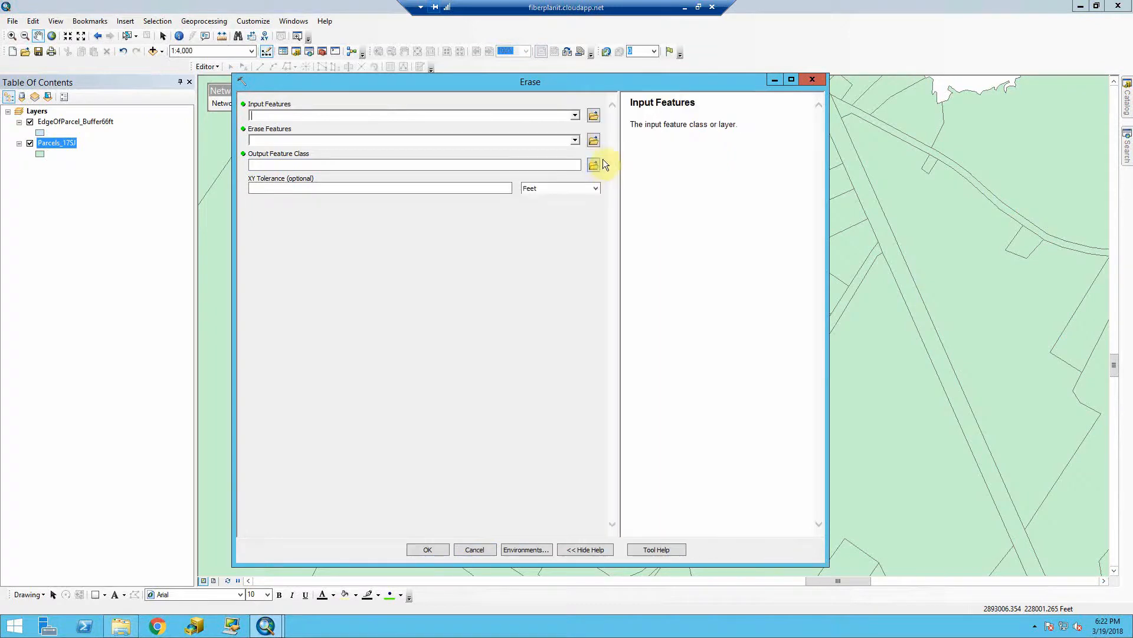
pyautogui.moveTo(679, 160)
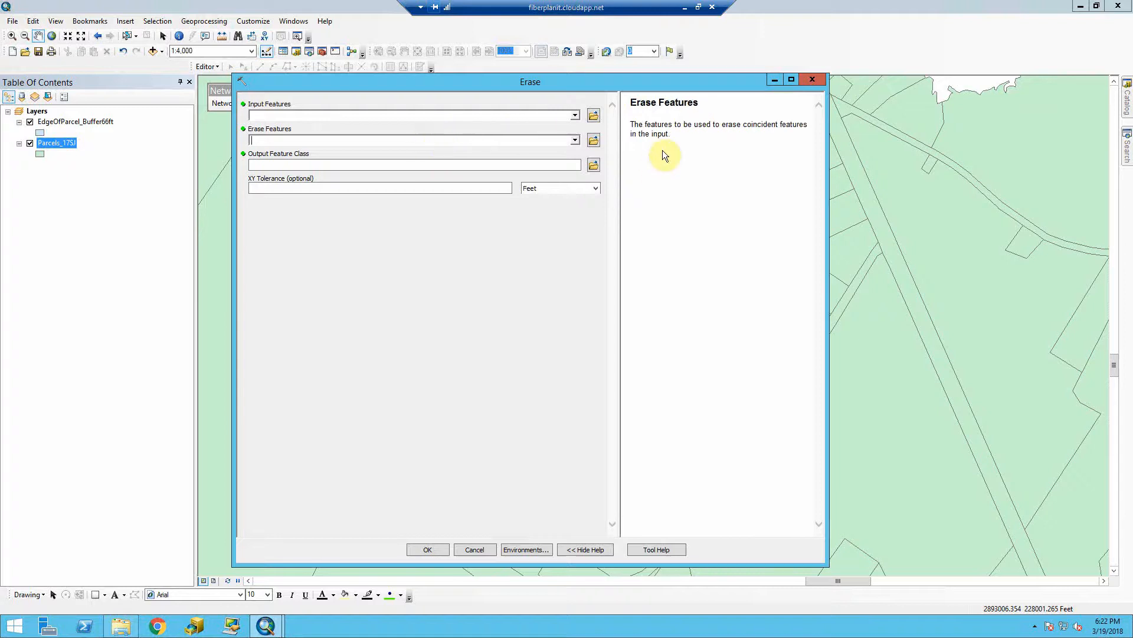
pyautogui.moveTo(775, 121)
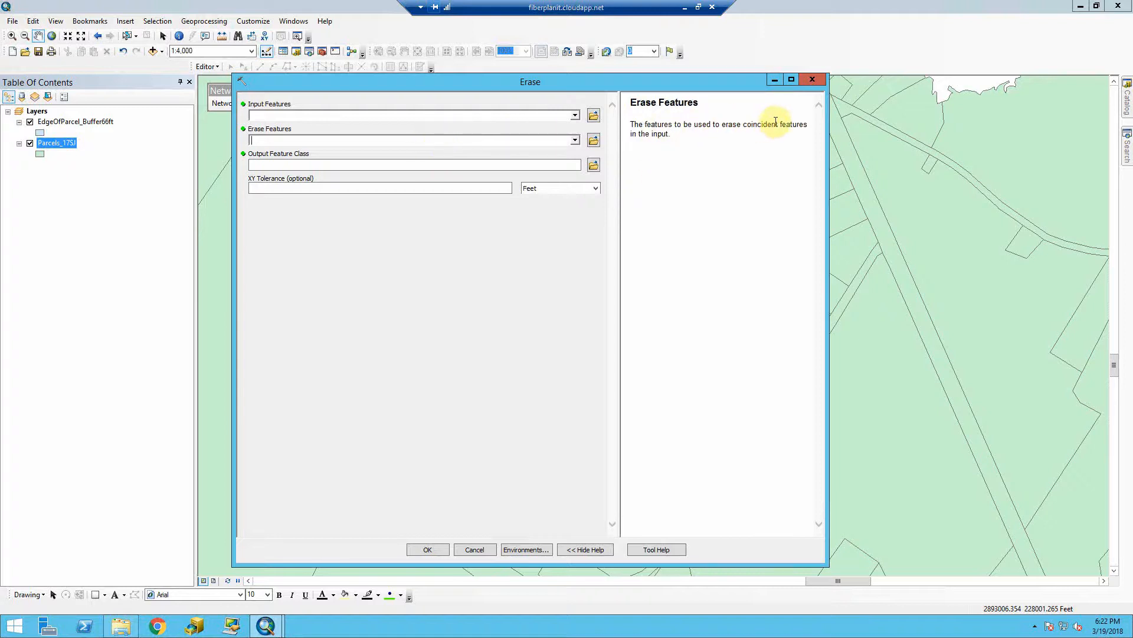
pyautogui.moveTo(78, 128)
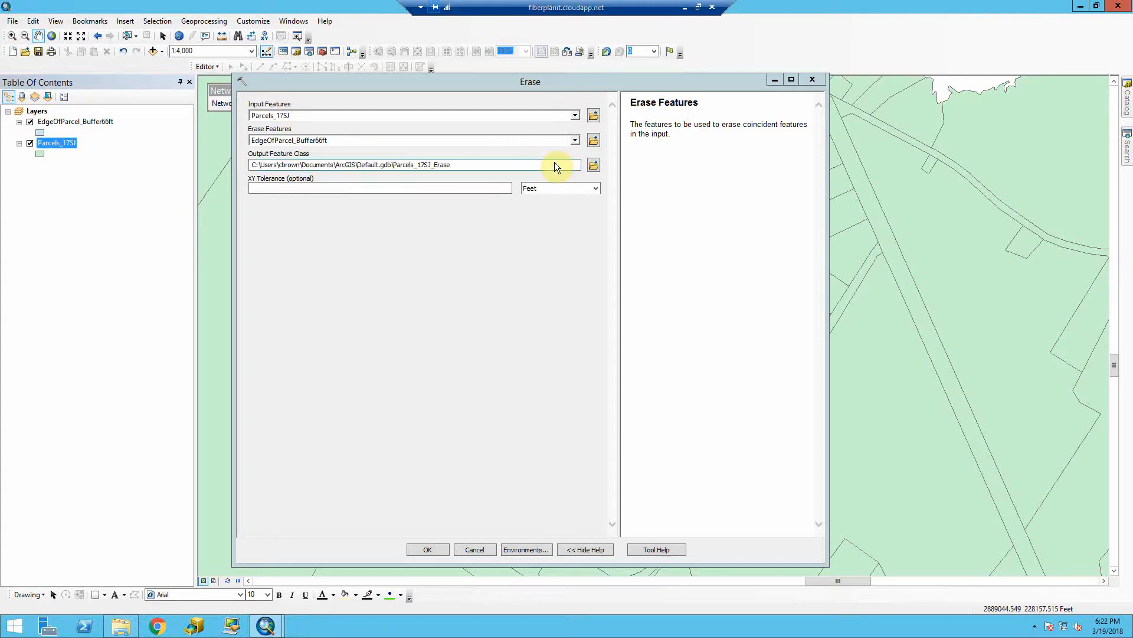
# - Save the erase output as Parcels_Earsed in Desktop\ClassData and run the Erase tool
pyautogui.click(593, 164)
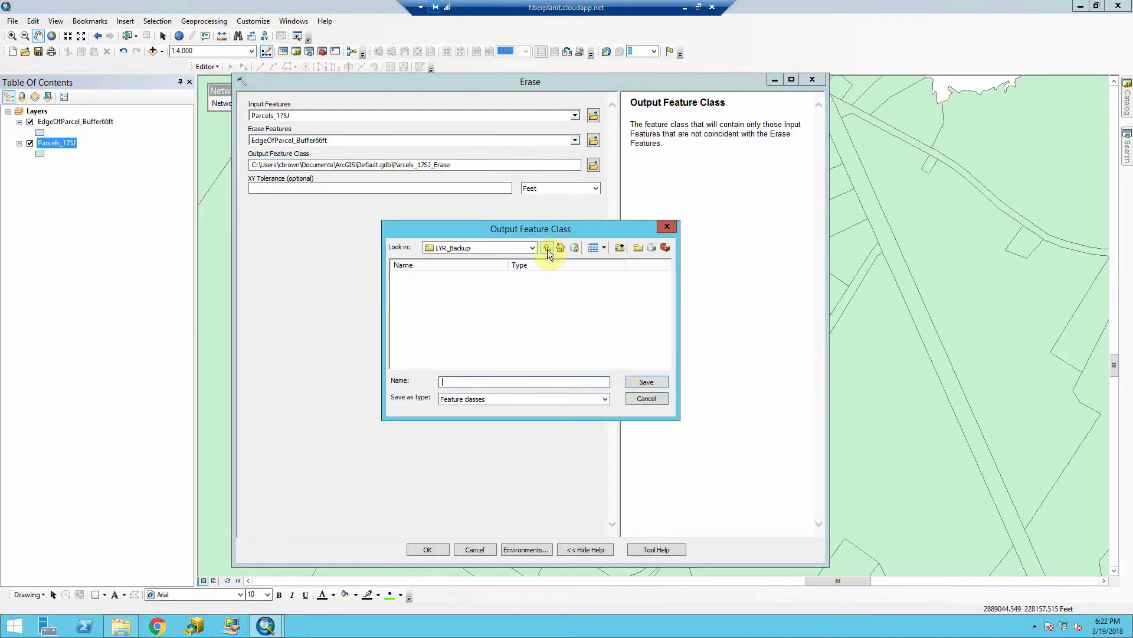
pyautogui.click(547, 248)
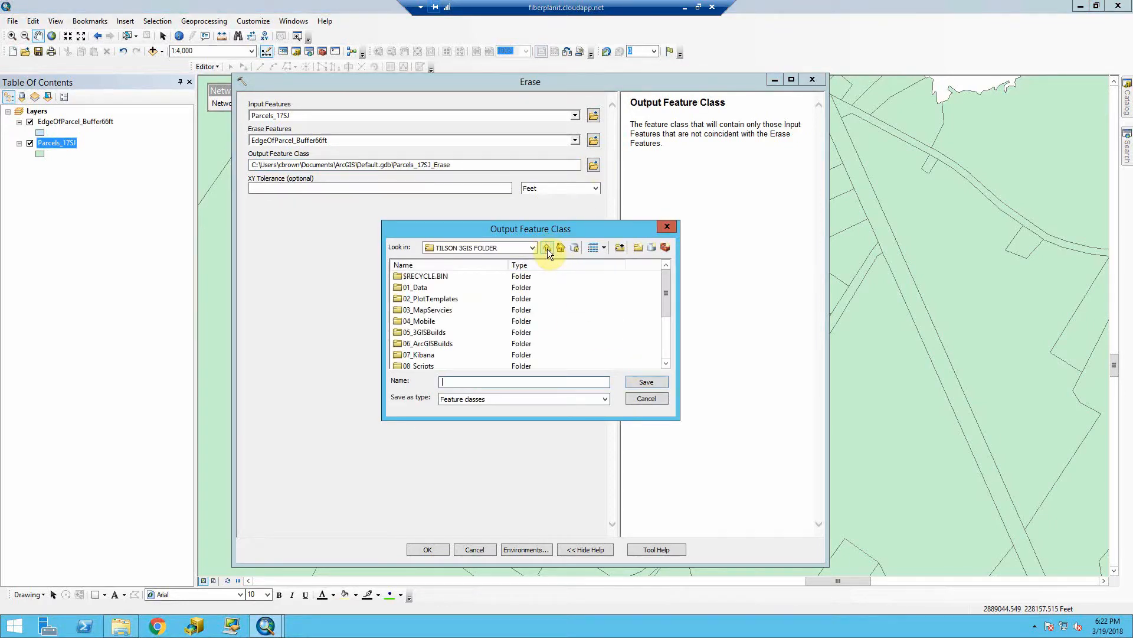
pyautogui.click(547, 248)
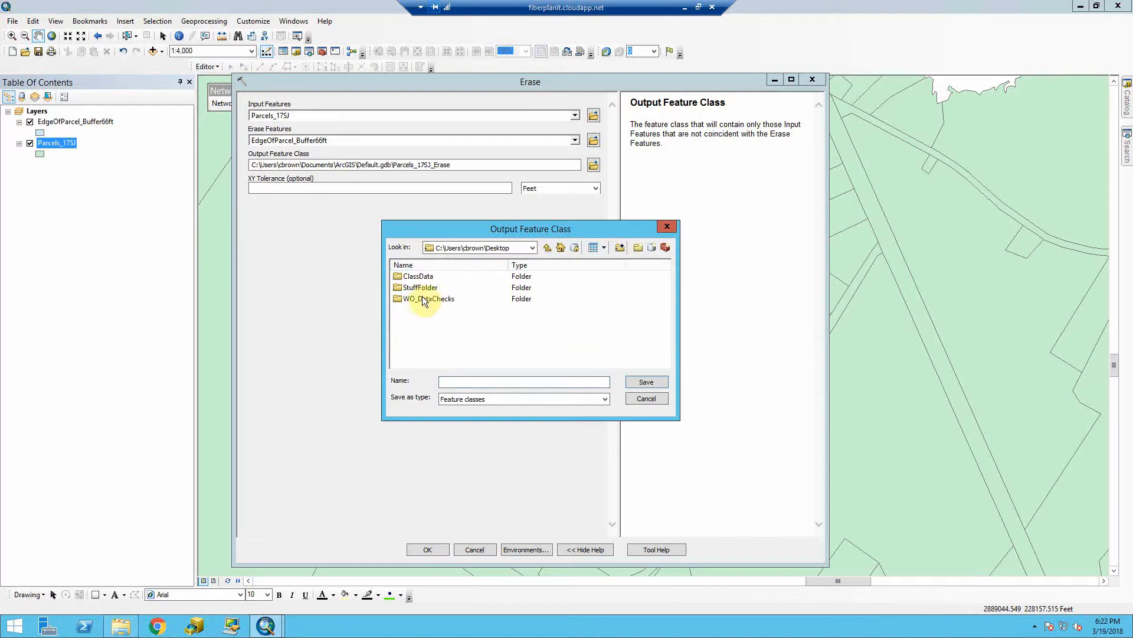
pyautogui.doubleClick(418, 277)
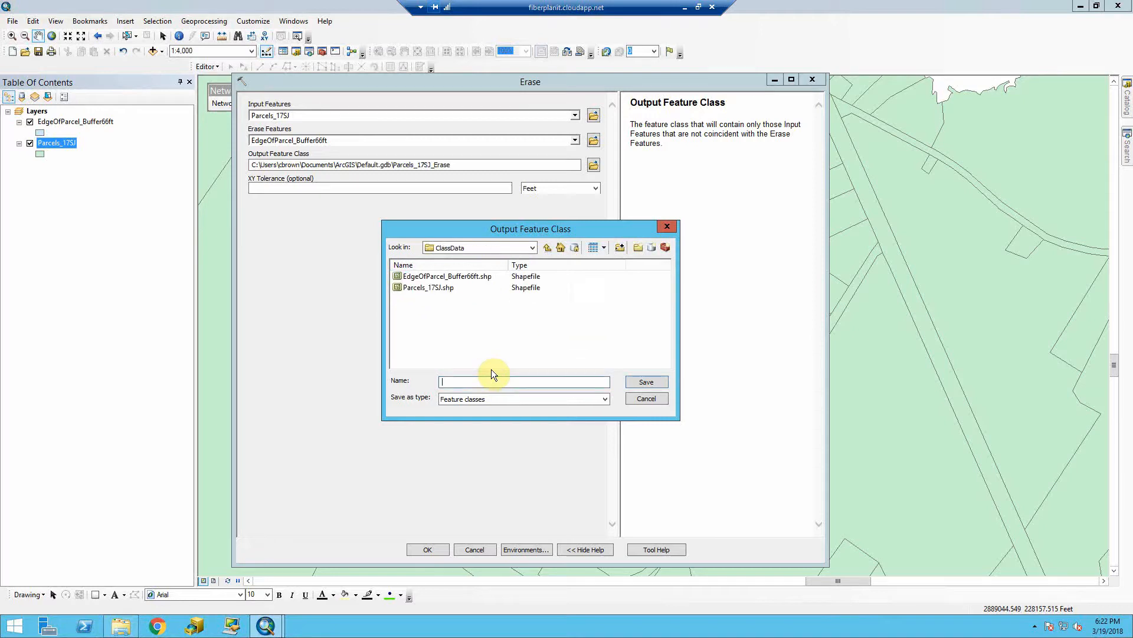
pyautogui.write('Parcels_Earsed')
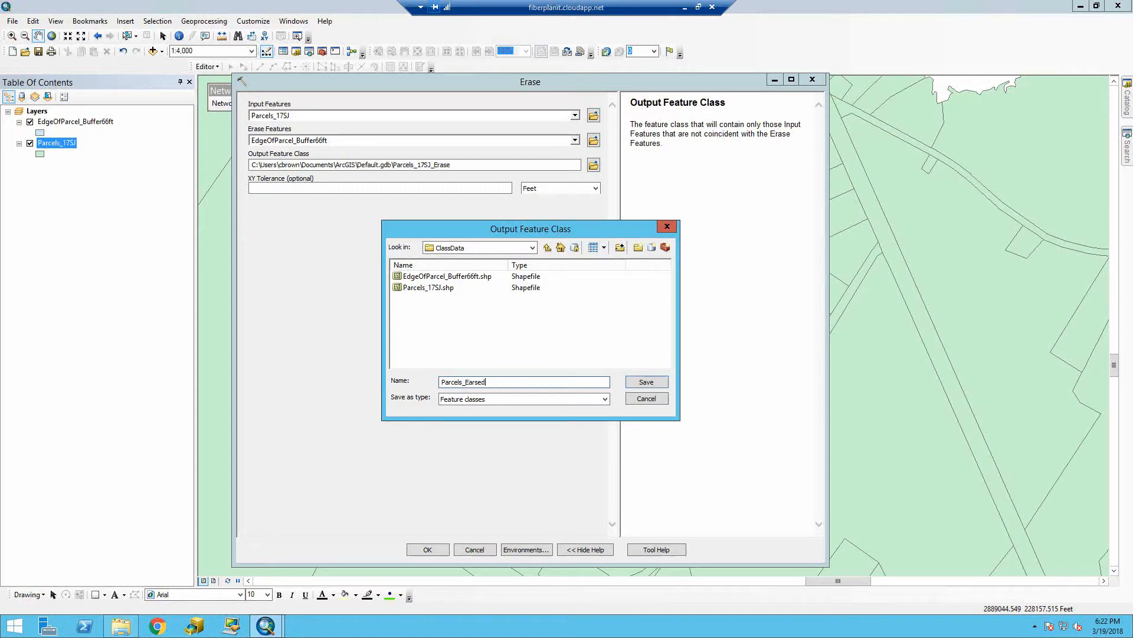
pyautogui.click(647, 382)
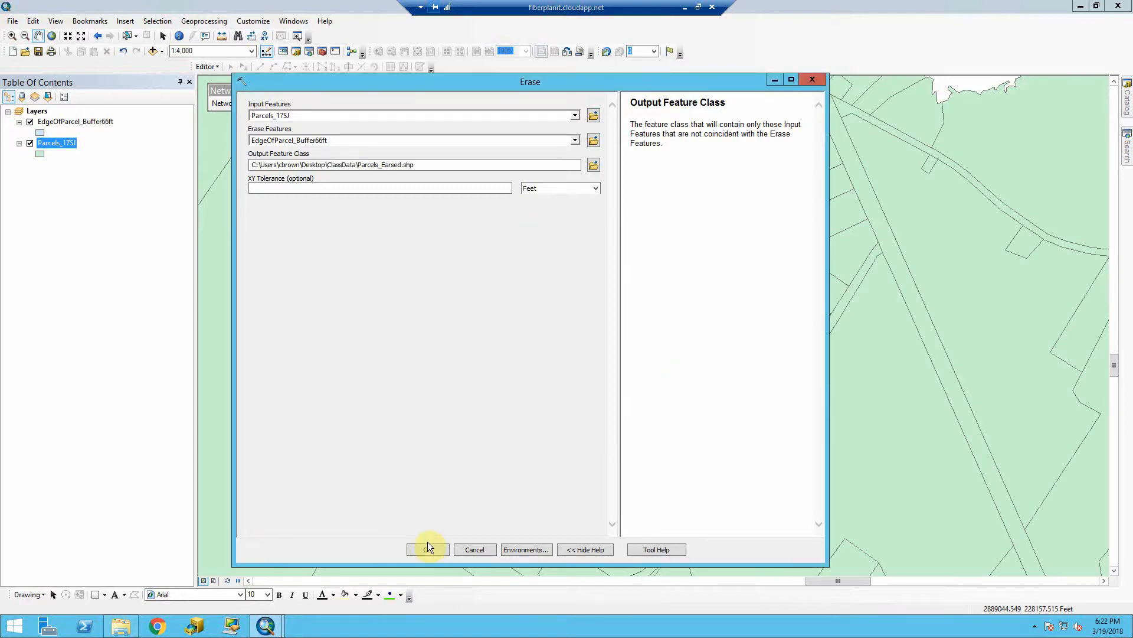
pyautogui.click(428, 549)
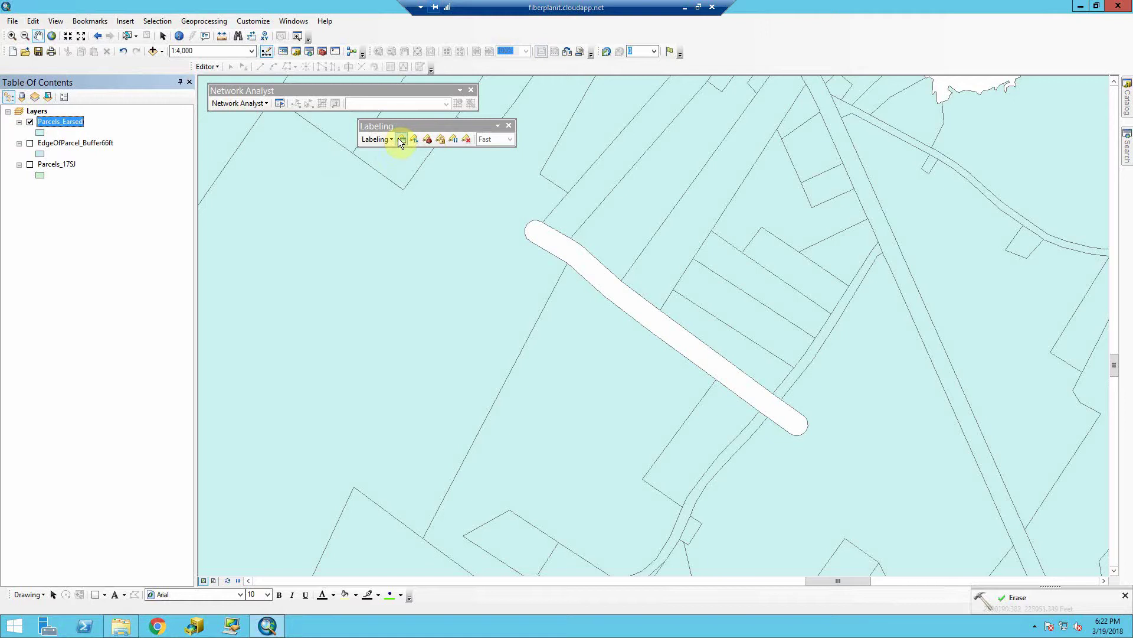
pyautogui.moveTo(401, 139)
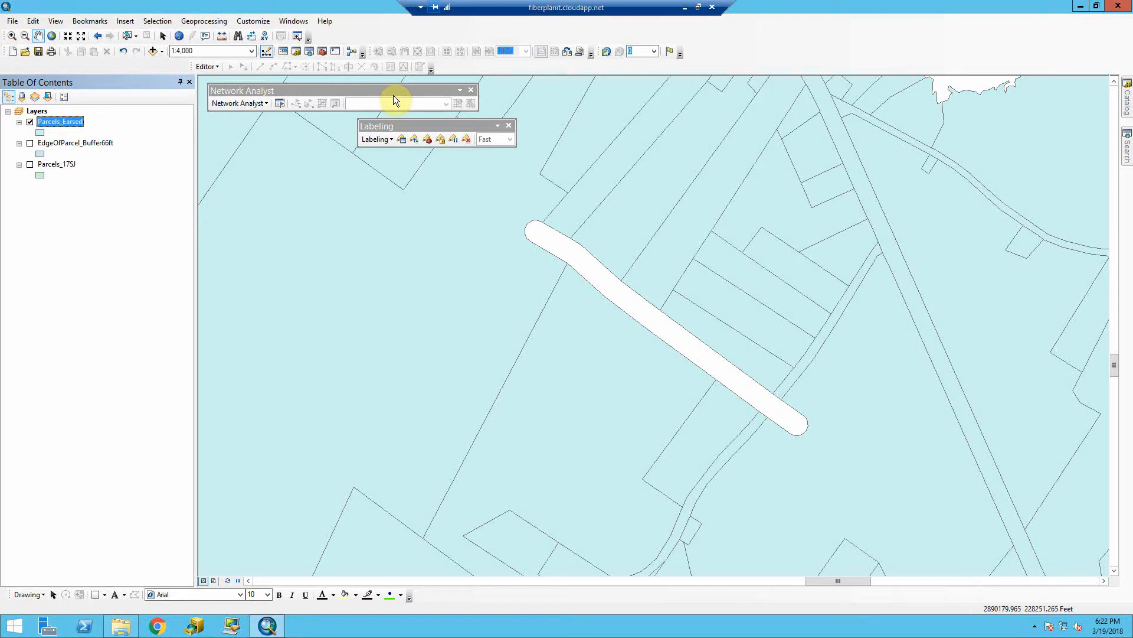
pyautogui.moveTo(459, 38)
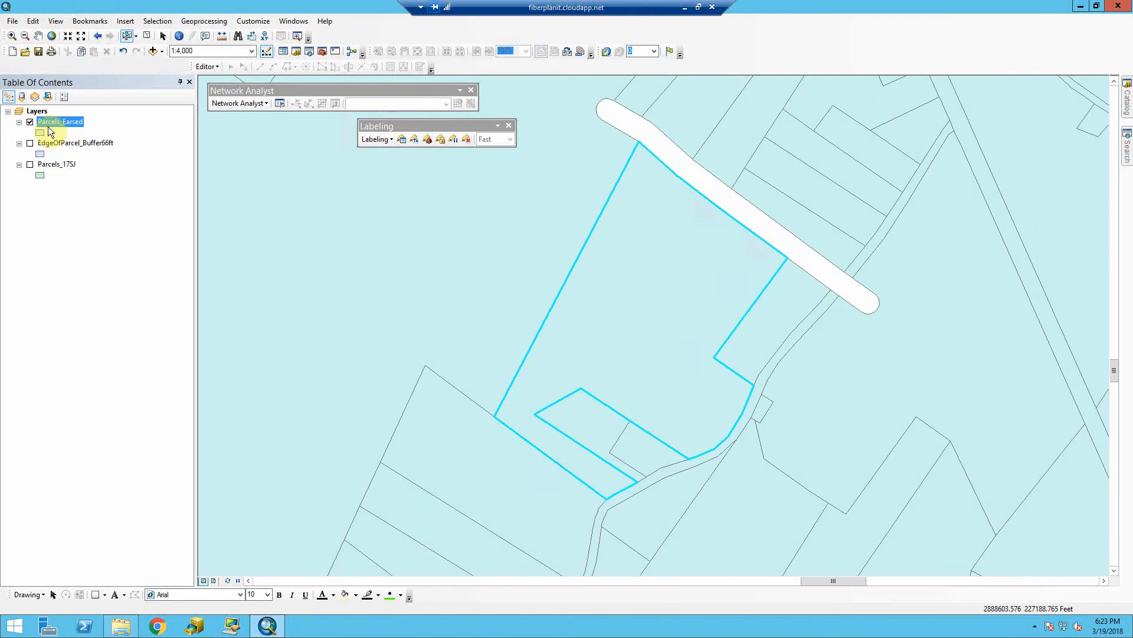
# - Begin Export Data on the Parcels_Earsed layer and browse for the output feature class location
pyautogui.rightClick(59, 122)
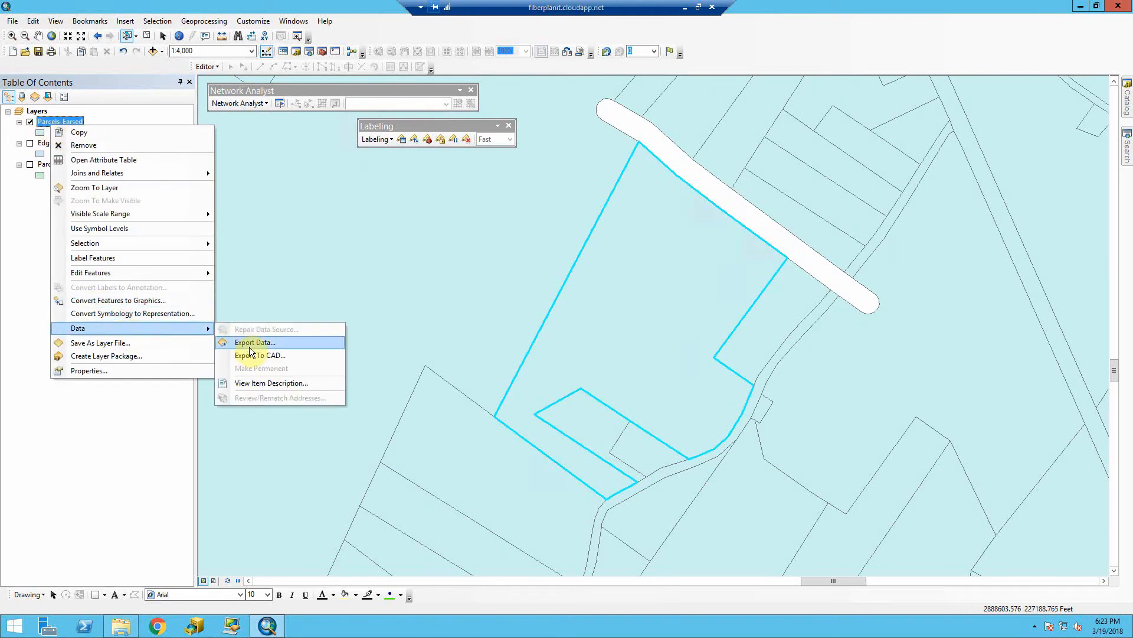
pyautogui.click(255, 342)
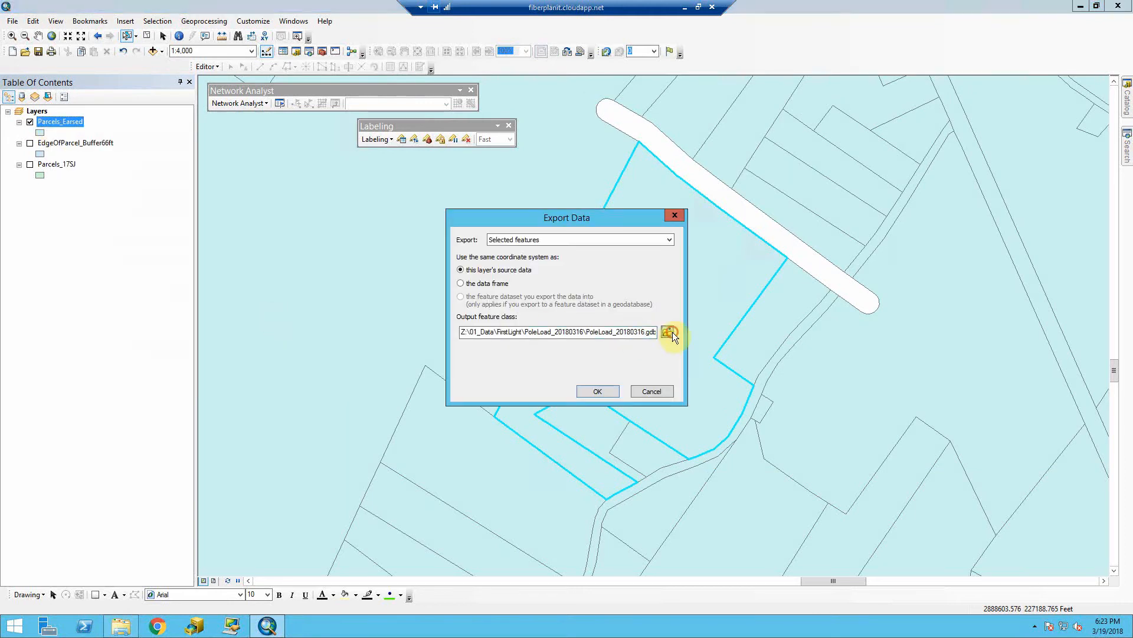
pyautogui.click(665, 332)
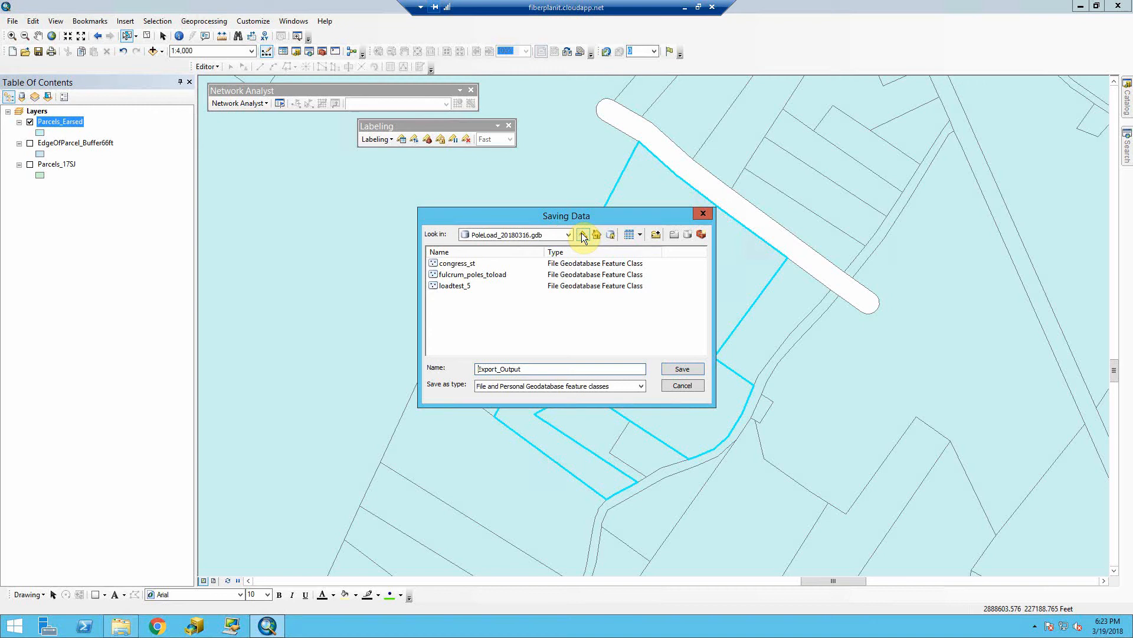